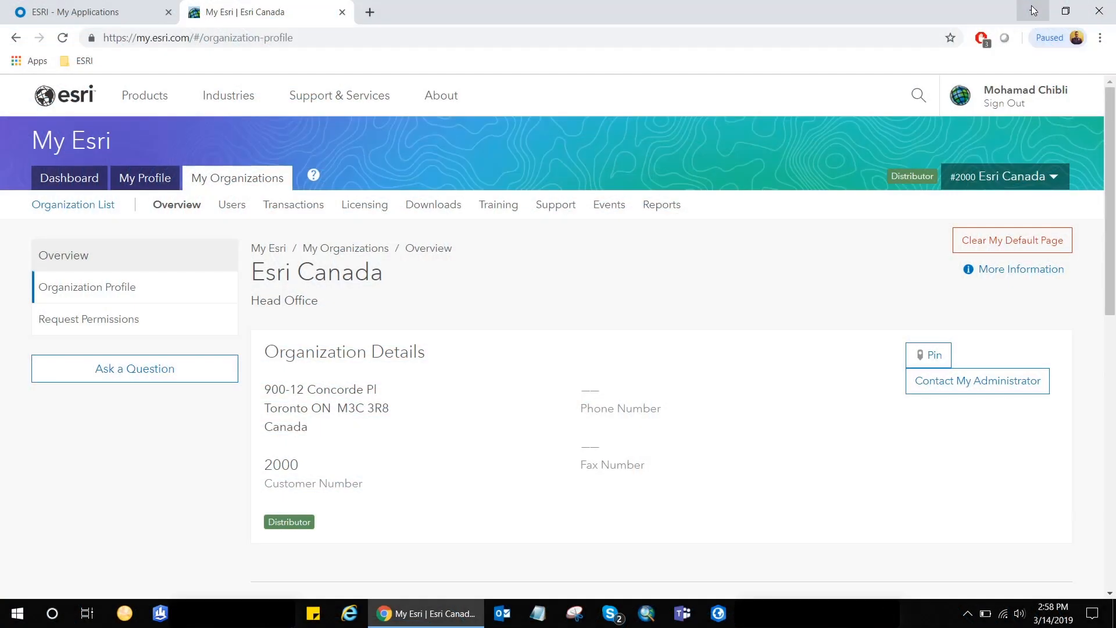
{"action": "mouse_move", "coordinate": [1033, 11]}
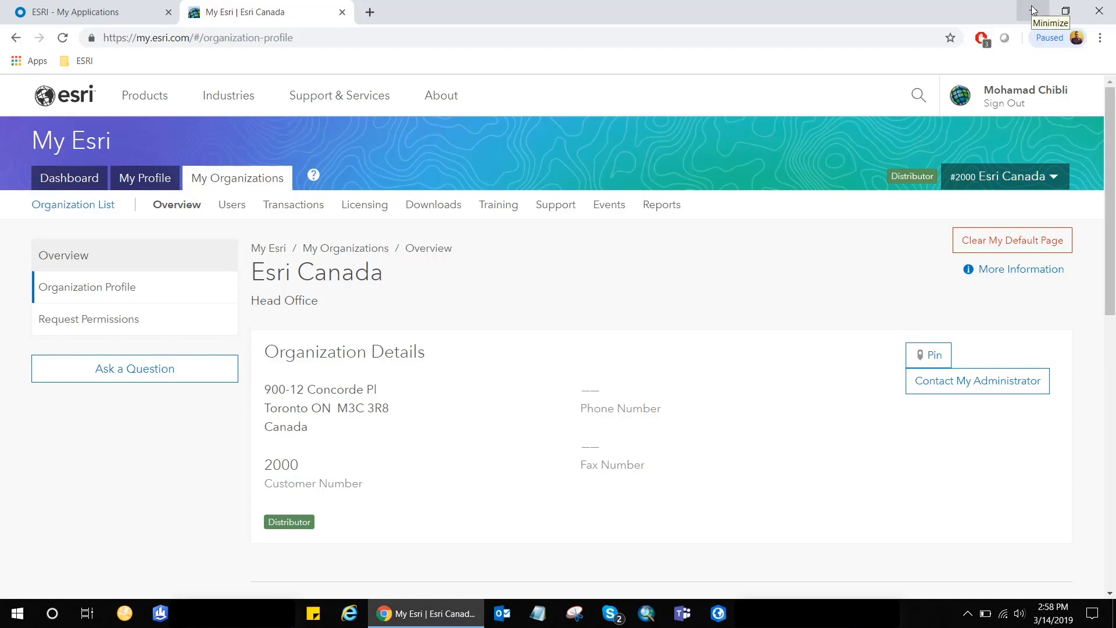
{"action": "mouse_move", "coordinate": [1033, 10]}
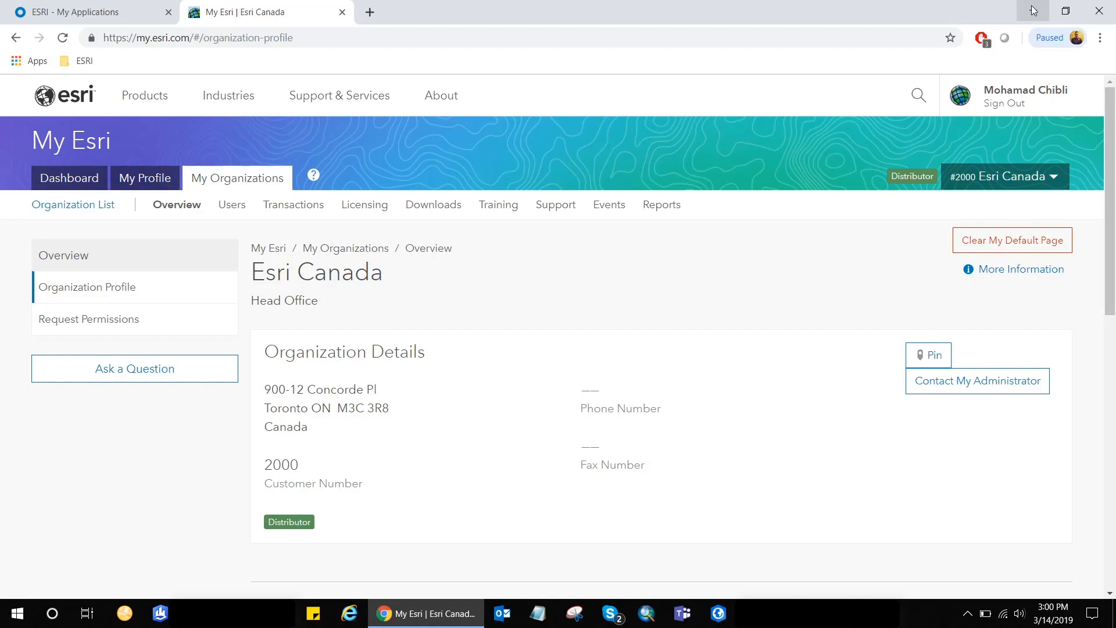
Look up this machine's UMN IDs locally, then show the Esri Canada View License Summary
{"action": "left_click", "coordinate": [17, 613]}
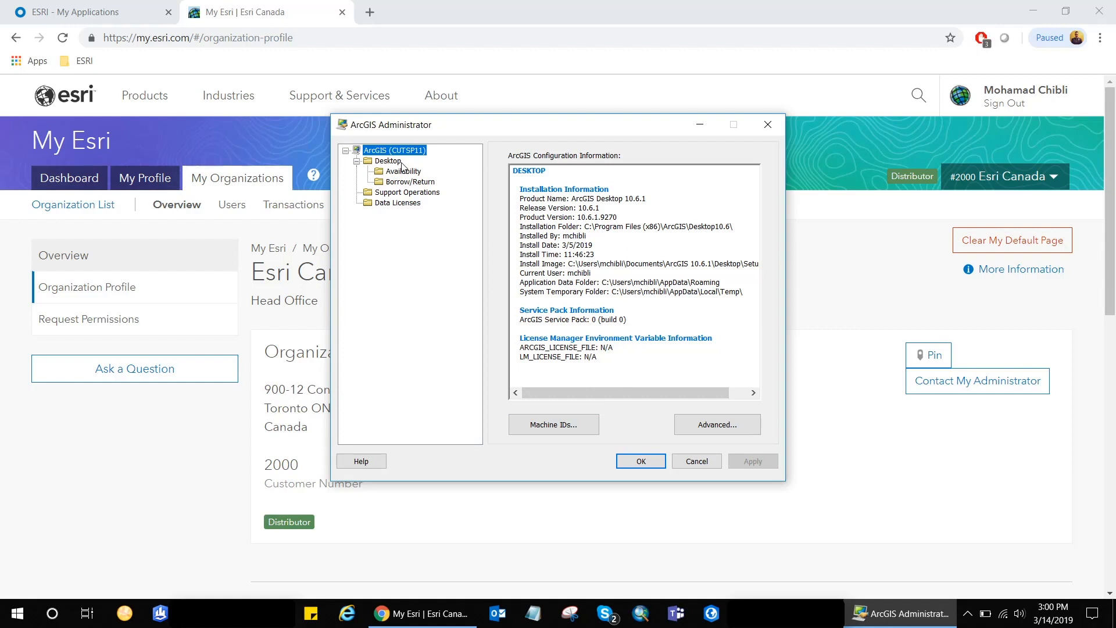
{"action": "mouse_move", "coordinate": [393, 161]}
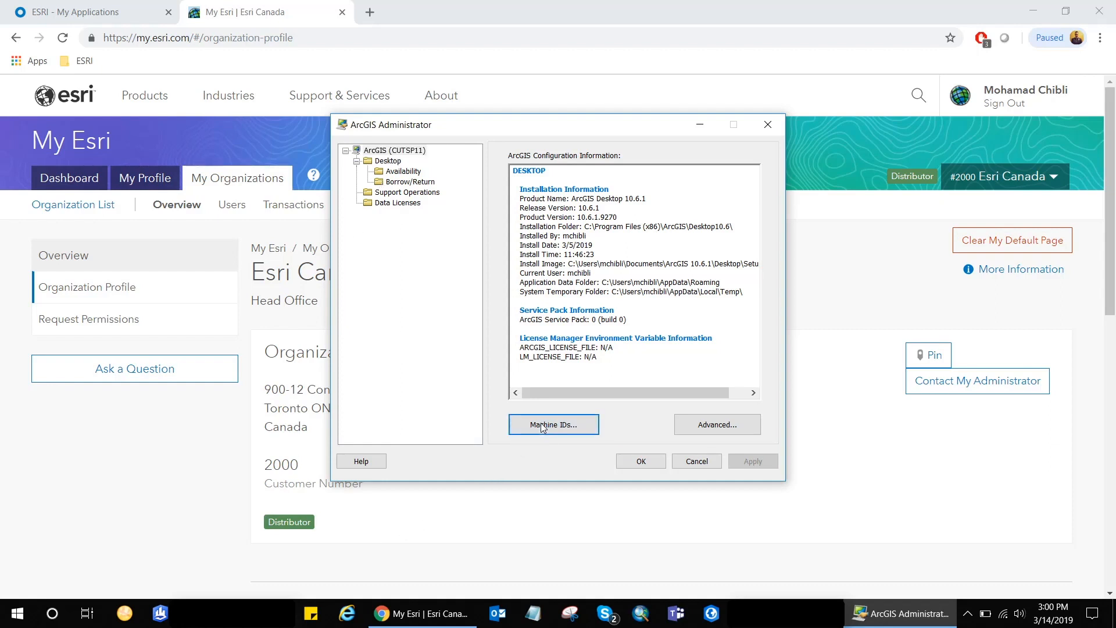
{"action": "left_click", "coordinate": [553, 424]}
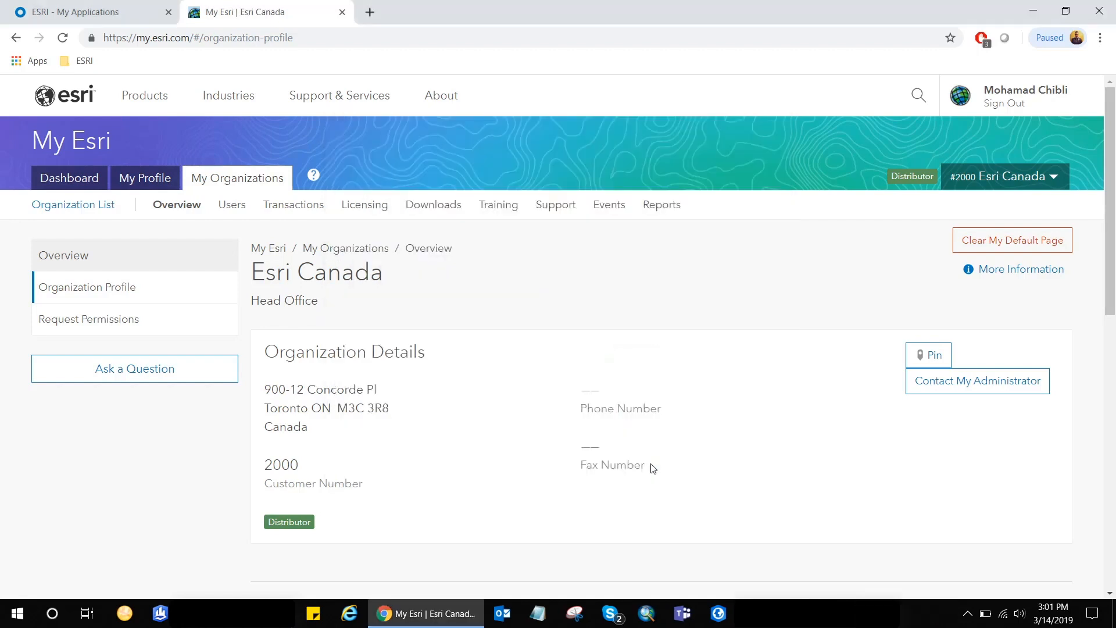
{"action": "mouse_move", "coordinate": [221, 30]}
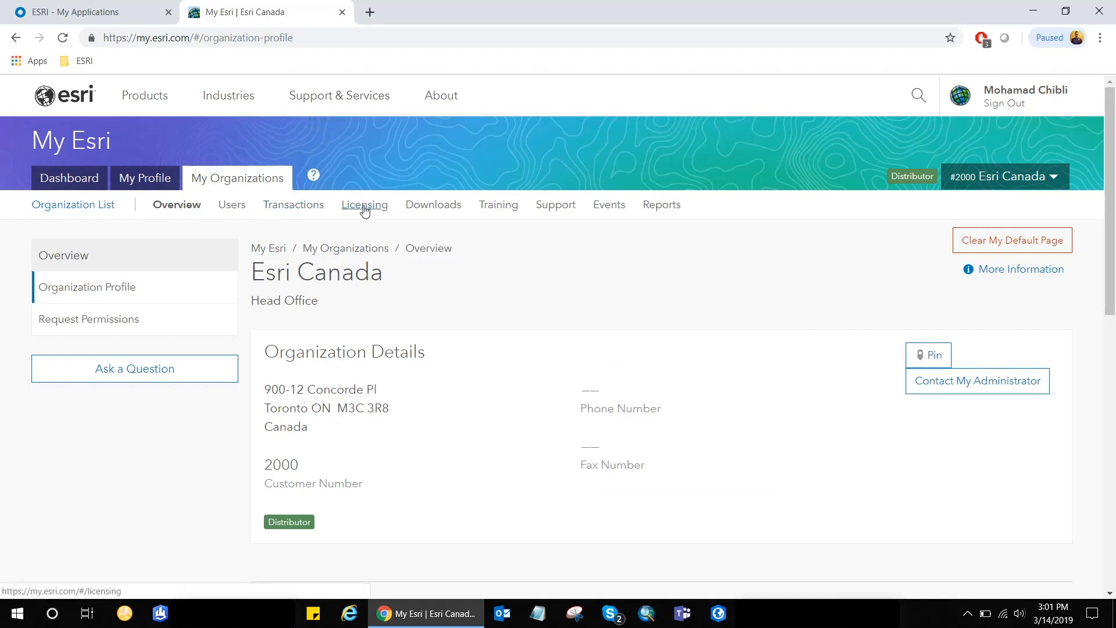
{"action": "left_click", "coordinate": [364, 205]}
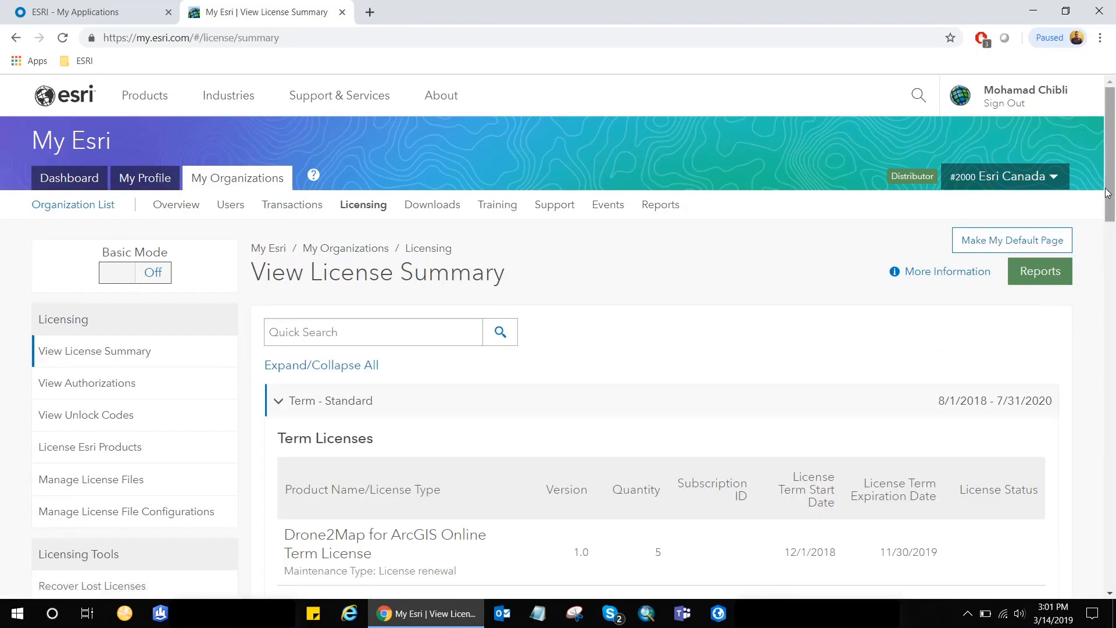
{"action": "scroll", "scroll_direction": "down", "scroll_amount": 3}
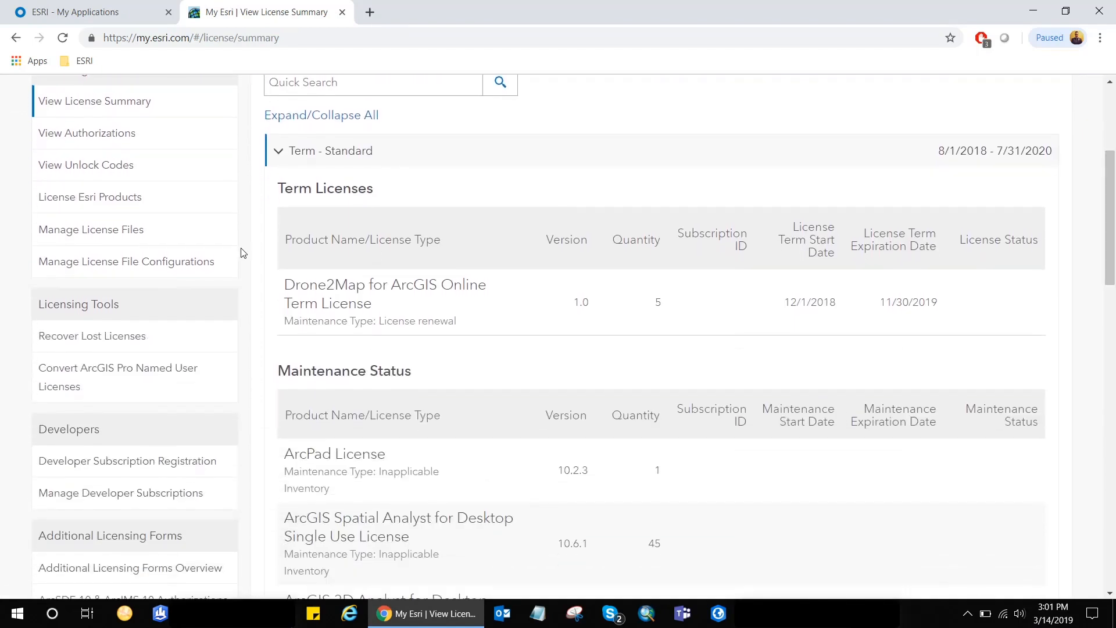
{"action": "mouse_move", "coordinate": [184, 316]}
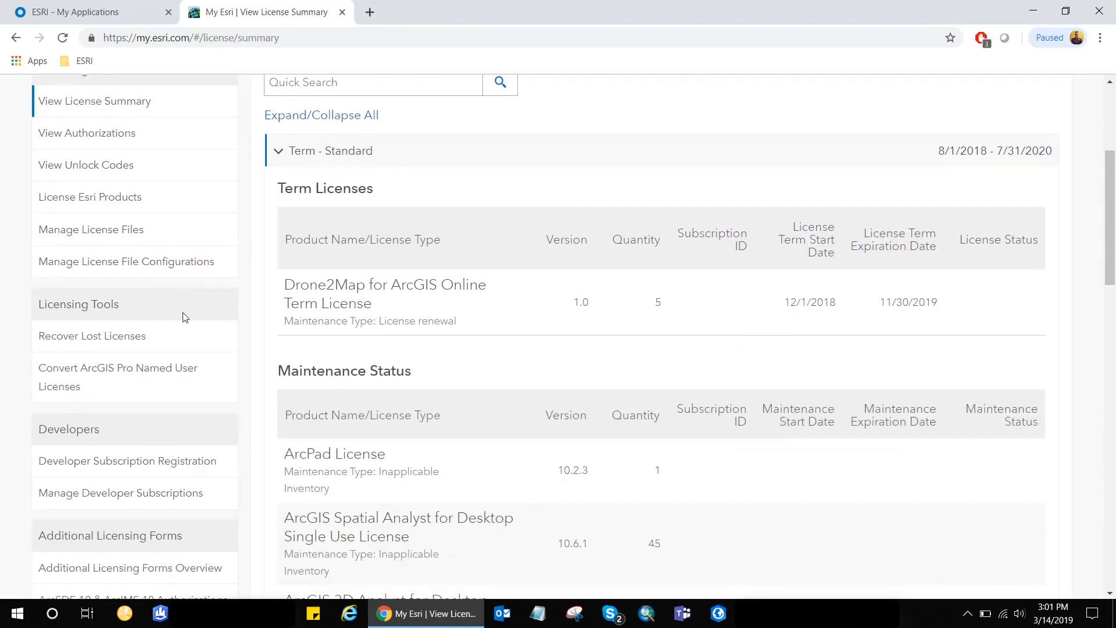
{"action": "mouse_move", "coordinate": [98, 349]}
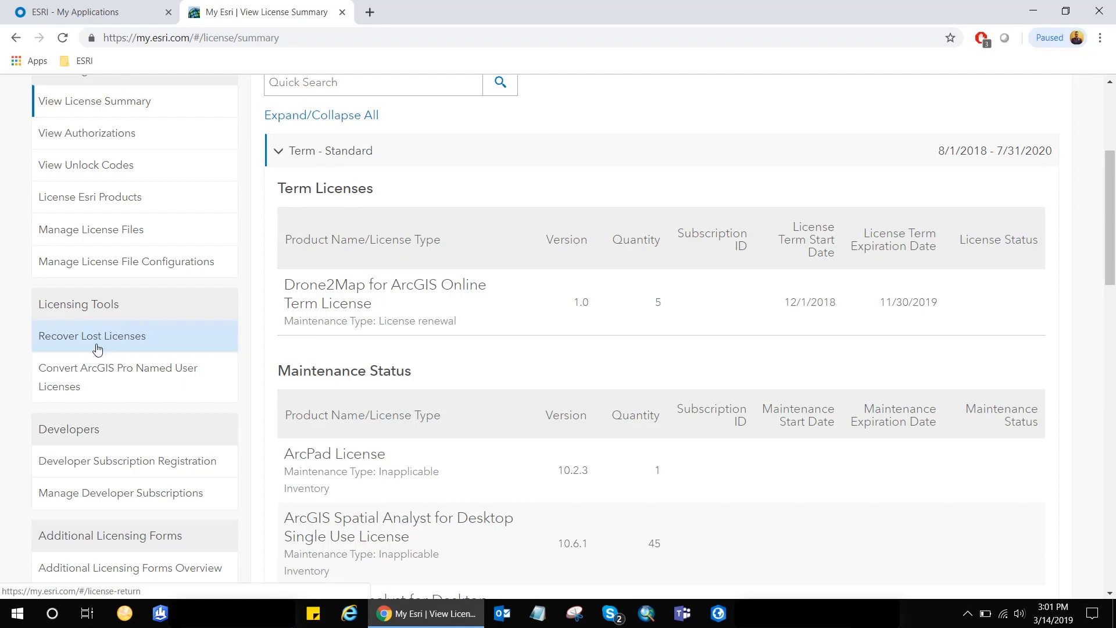
{"action": "mouse_move", "coordinate": [88, 349]}
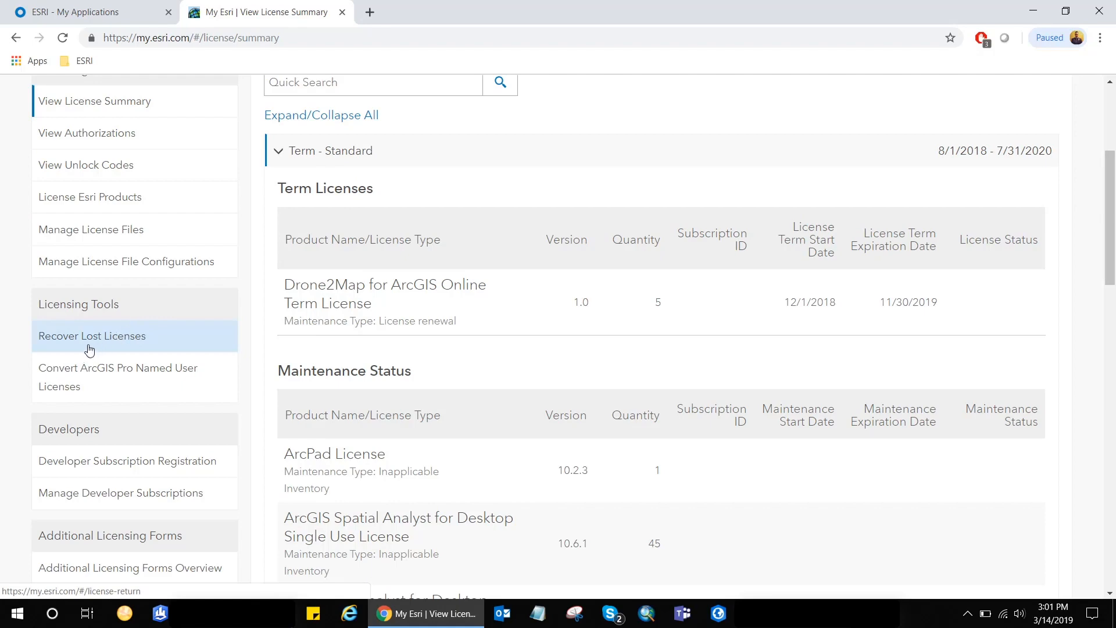
{"action": "left_click", "coordinate": [92, 336]}
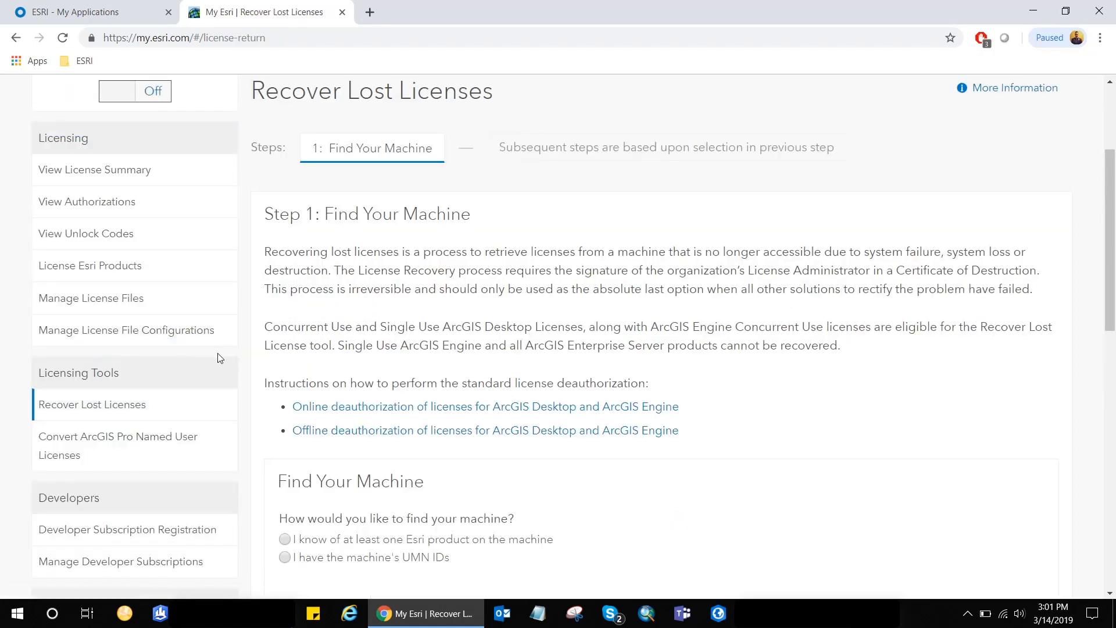
{"action": "mouse_move", "coordinate": [1109, 218]}
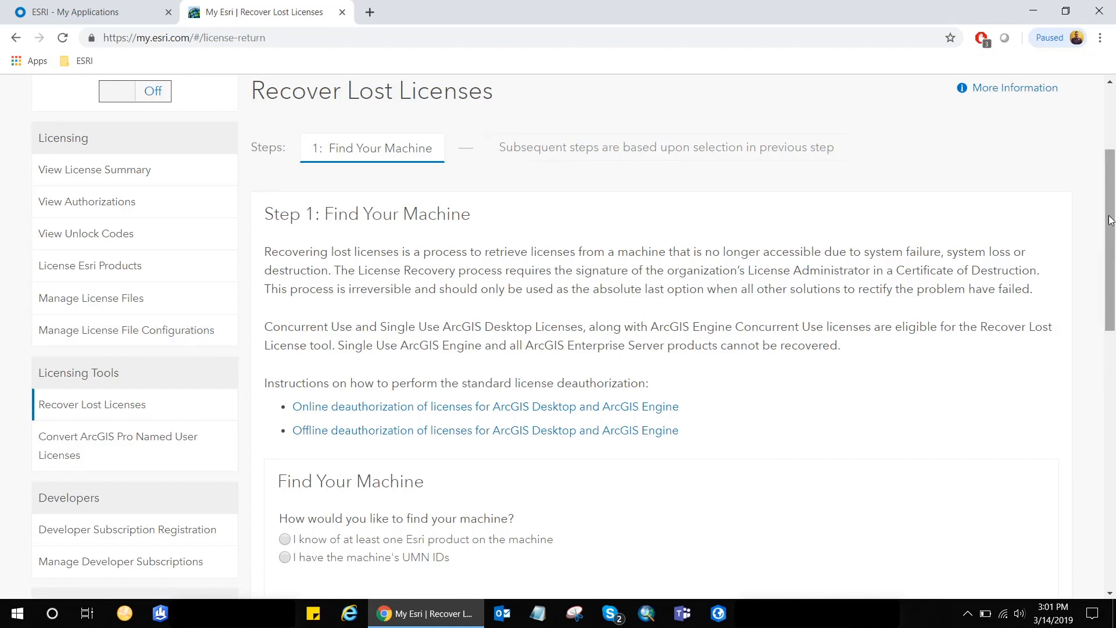
{"action": "scroll", "scroll_direction": "down", "scroll_amount": 3}
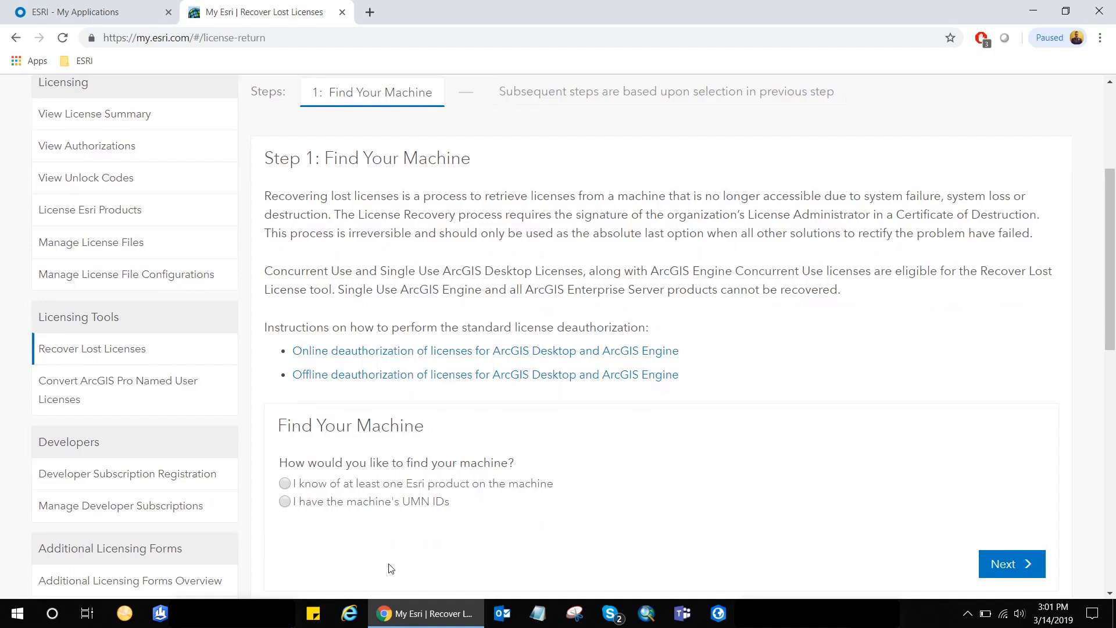
{"action": "mouse_move", "coordinate": [300, 511]}
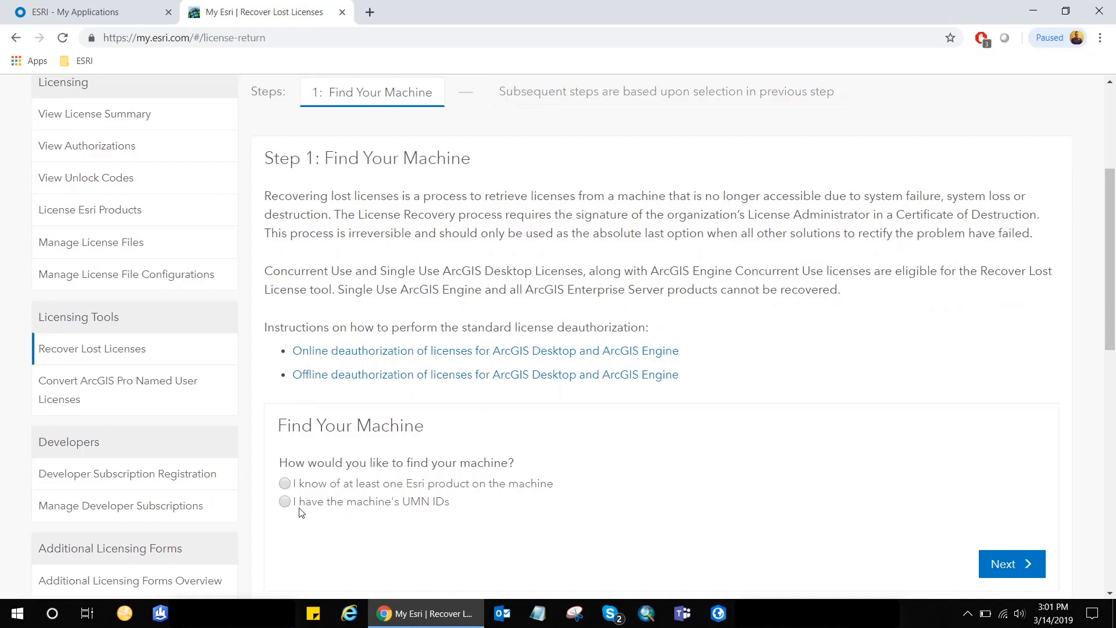
{"action": "left_click", "coordinate": [284, 501]}
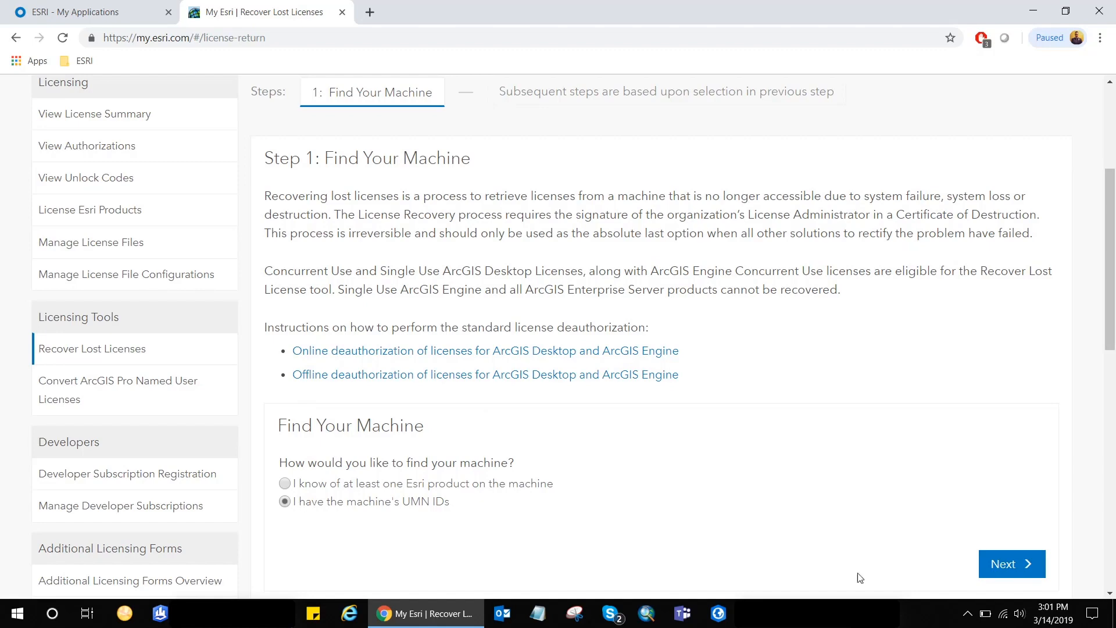
{"action": "left_click", "coordinate": [1011, 562]}
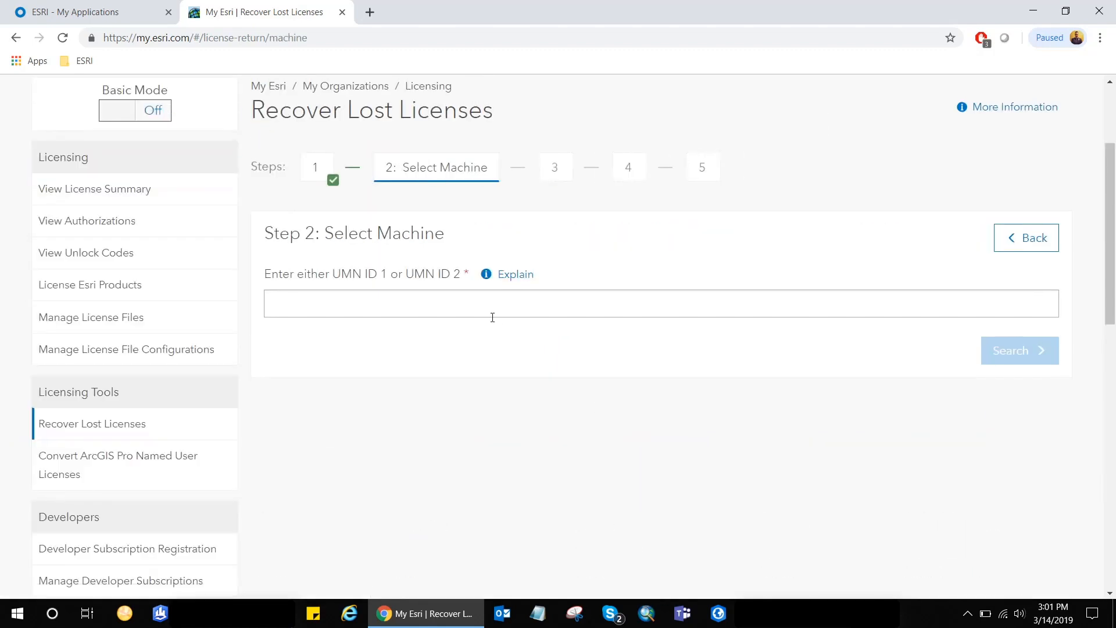
{"action": "left_click", "coordinate": [440, 305]}
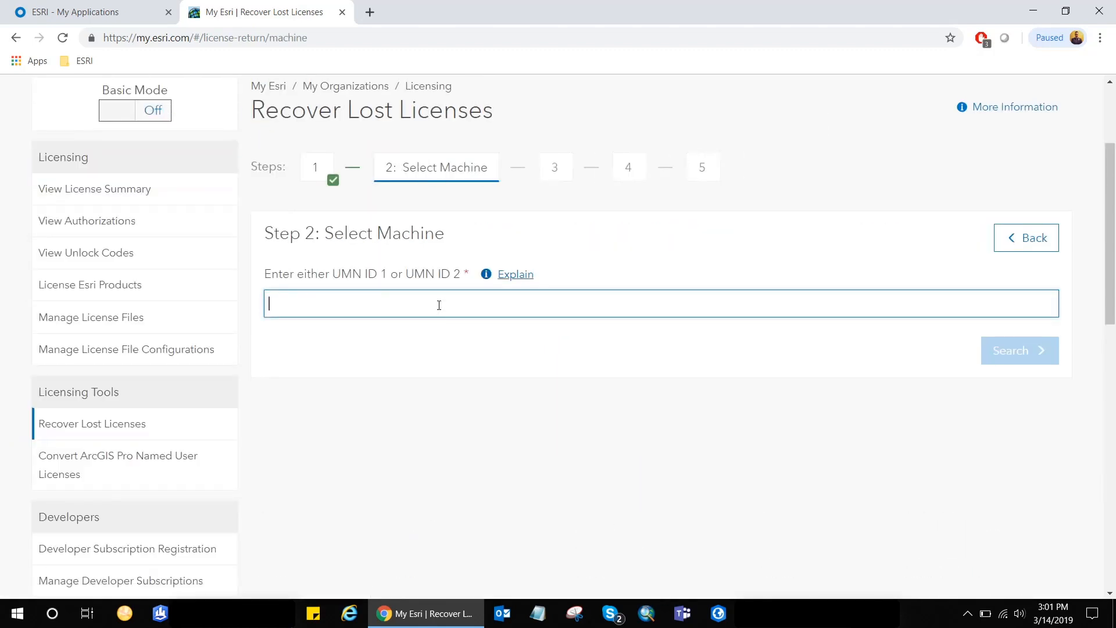
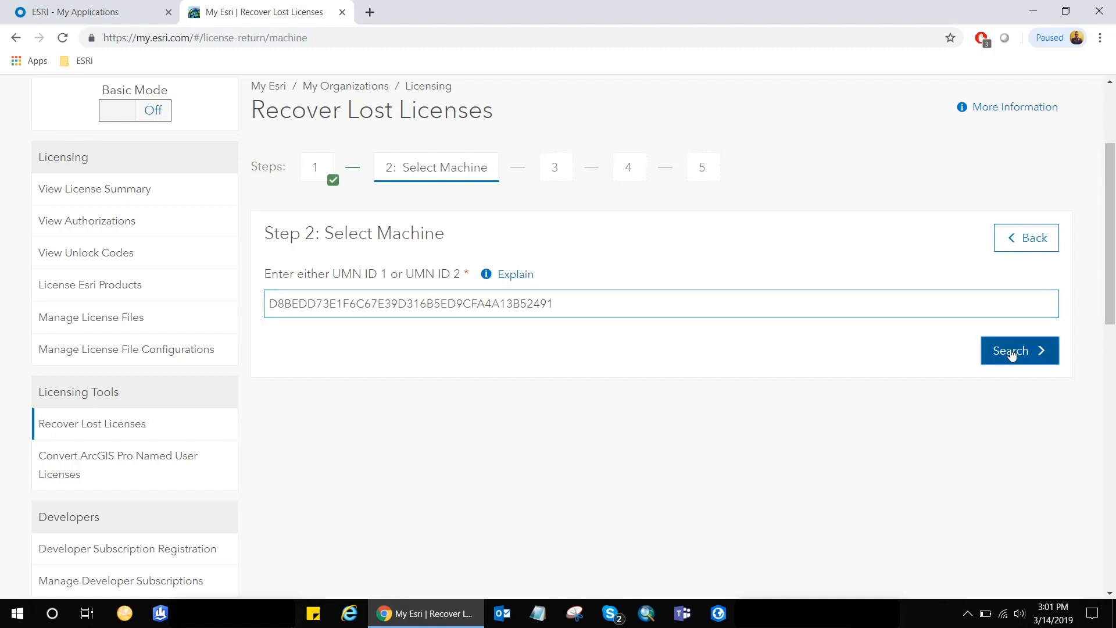
Search that UMN ID and review Machine Result #2's authorizations, starting with Network Analyst
{"action": "left_click", "coordinate": [1020, 352]}
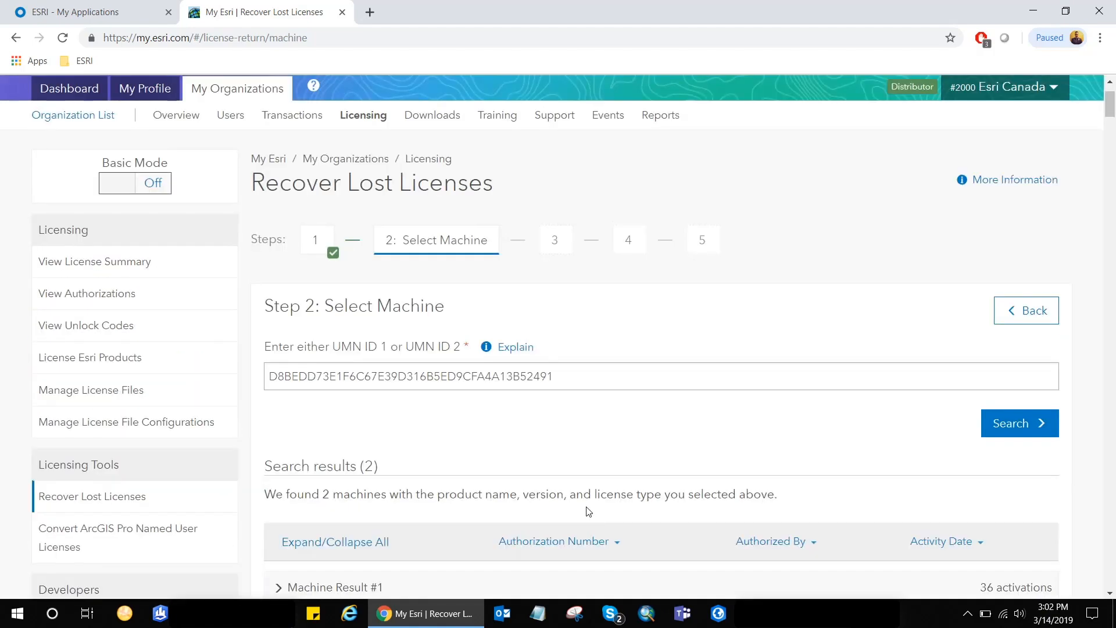
{"action": "scroll", "scroll_direction": "down", "scroll_amount": 3}
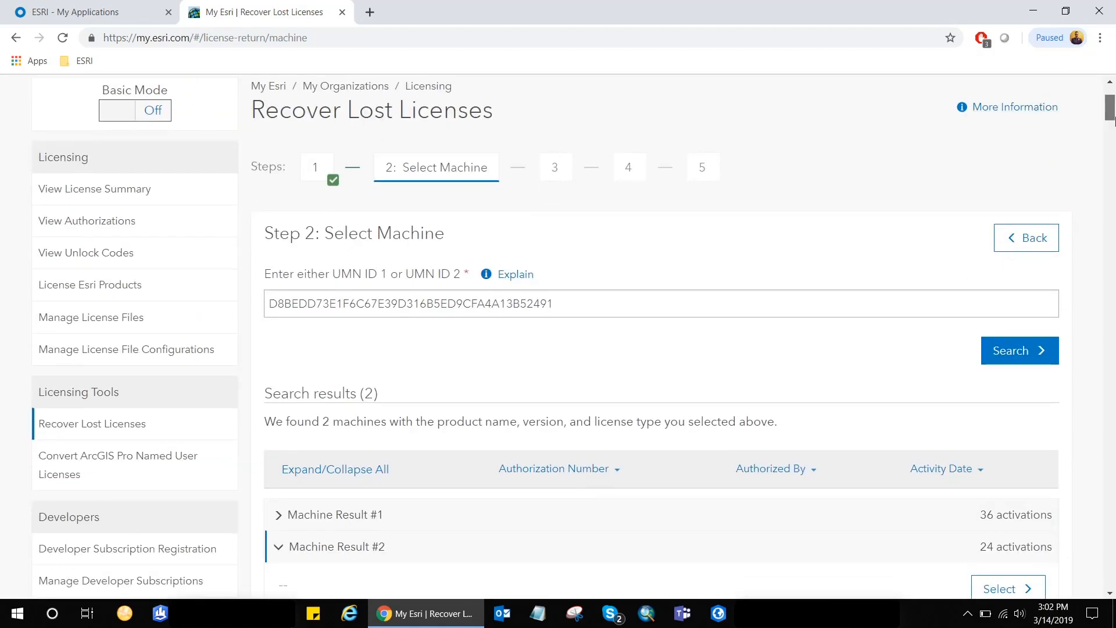
{"action": "scroll", "scroll_direction": "down", "scroll_amount": 3}
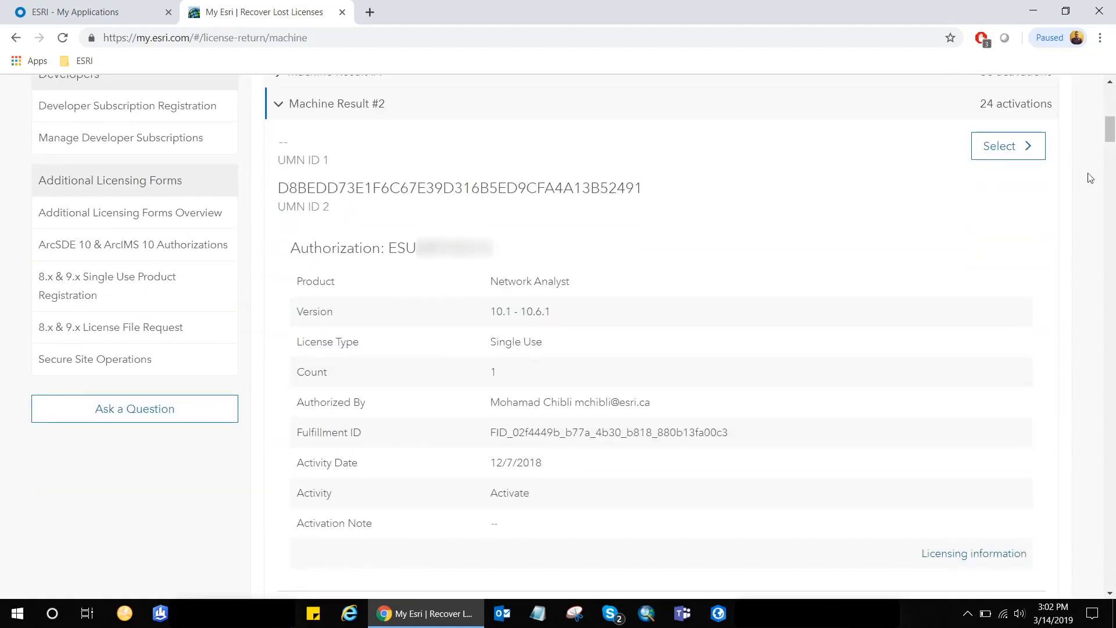
{"action": "mouse_move", "coordinate": [929, 231]}
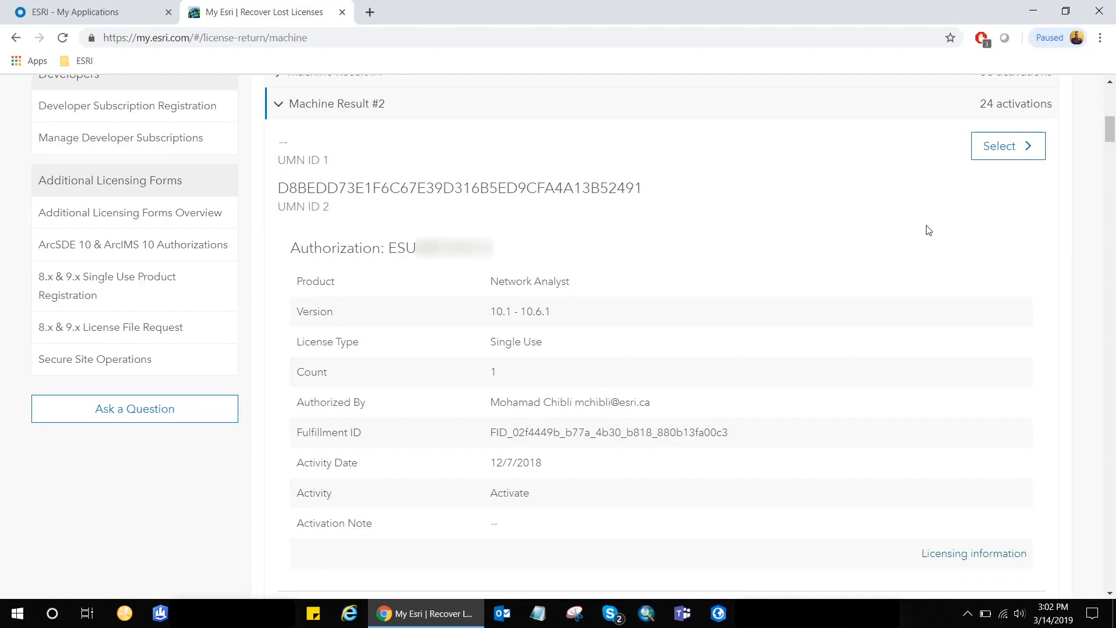
Find 'spatial' then 'Desktop advan' on the page and select the ArcGIS Desktop Advanced authorization number
{"action": "key", "text": "Ctrl+f"}
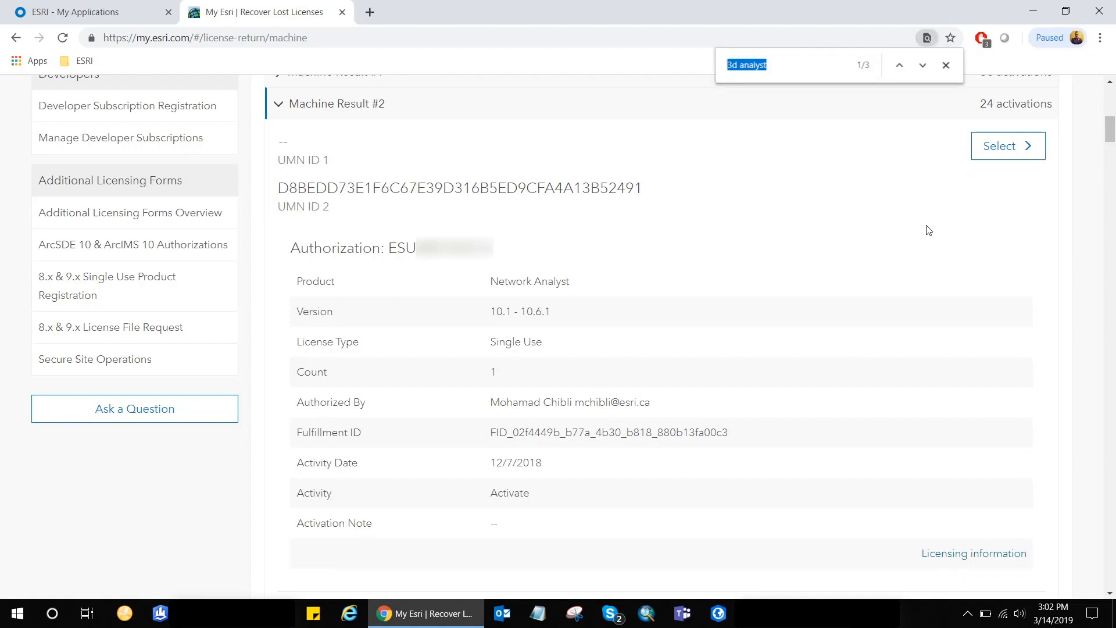
{"action": "type", "text": "spatial"}
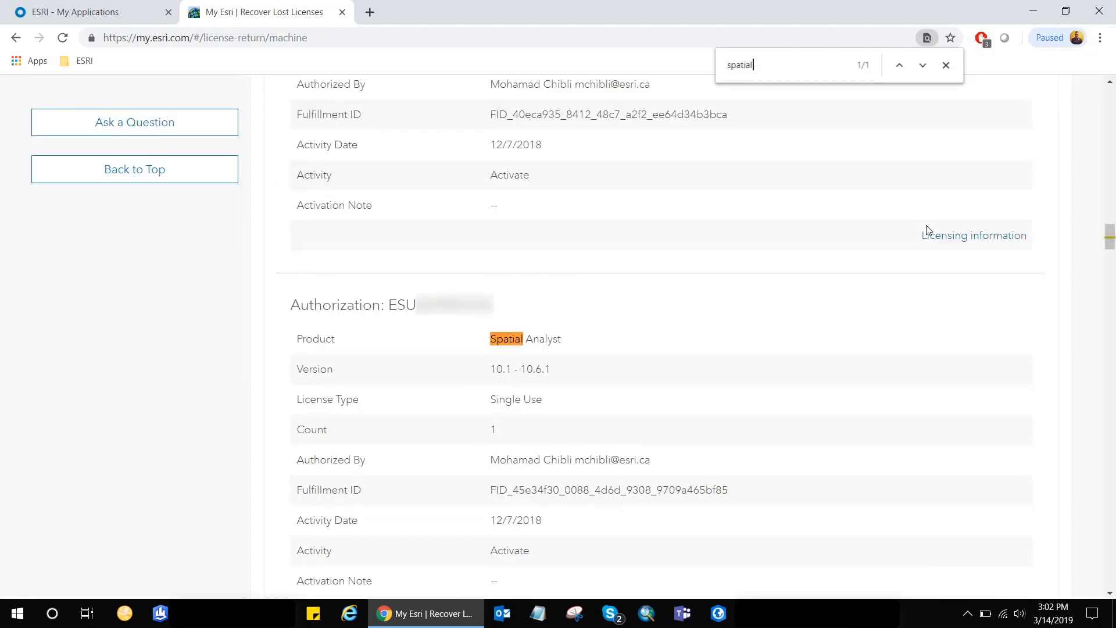
{"action": "mouse_move", "coordinate": [512, 316]}
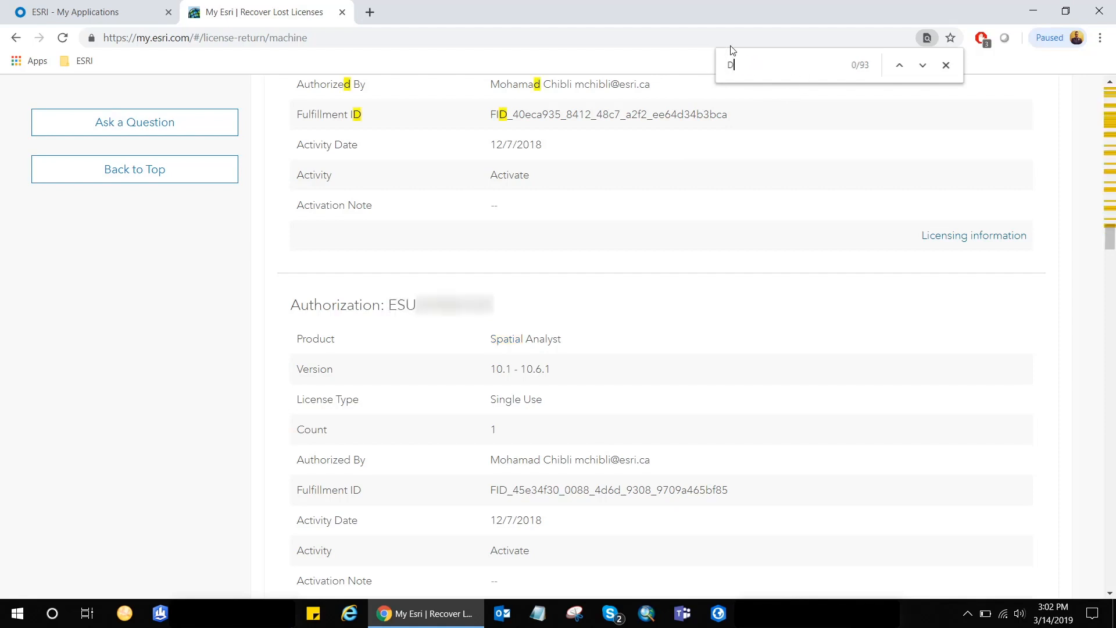
{"action": "type", "text": "esktop advan"}
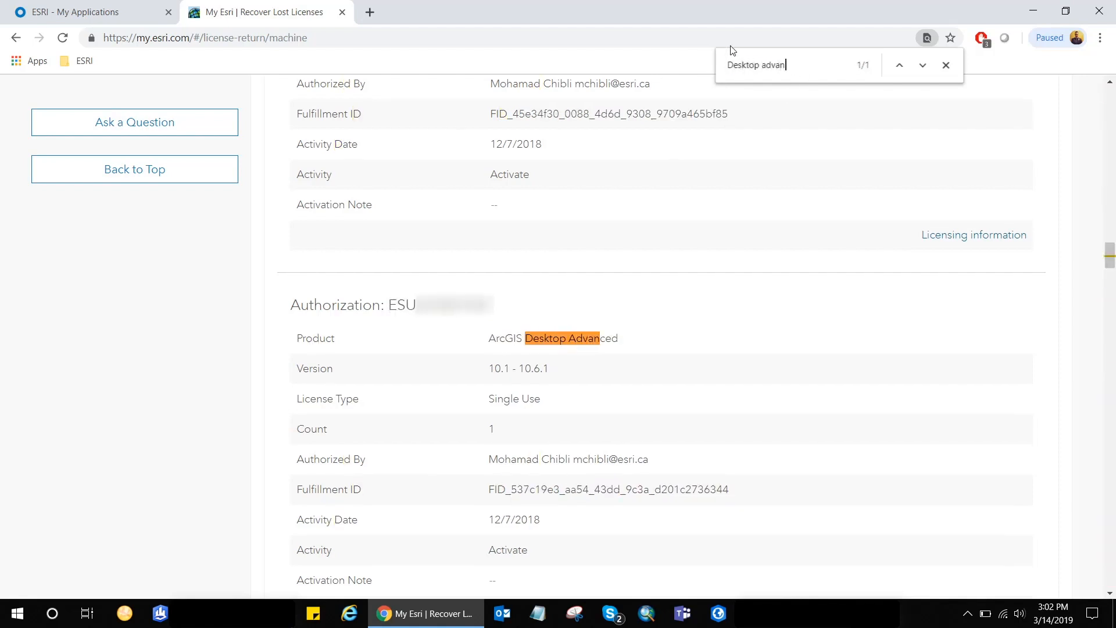
{"action": "mouse_move", "coordinate": [456, 337]}
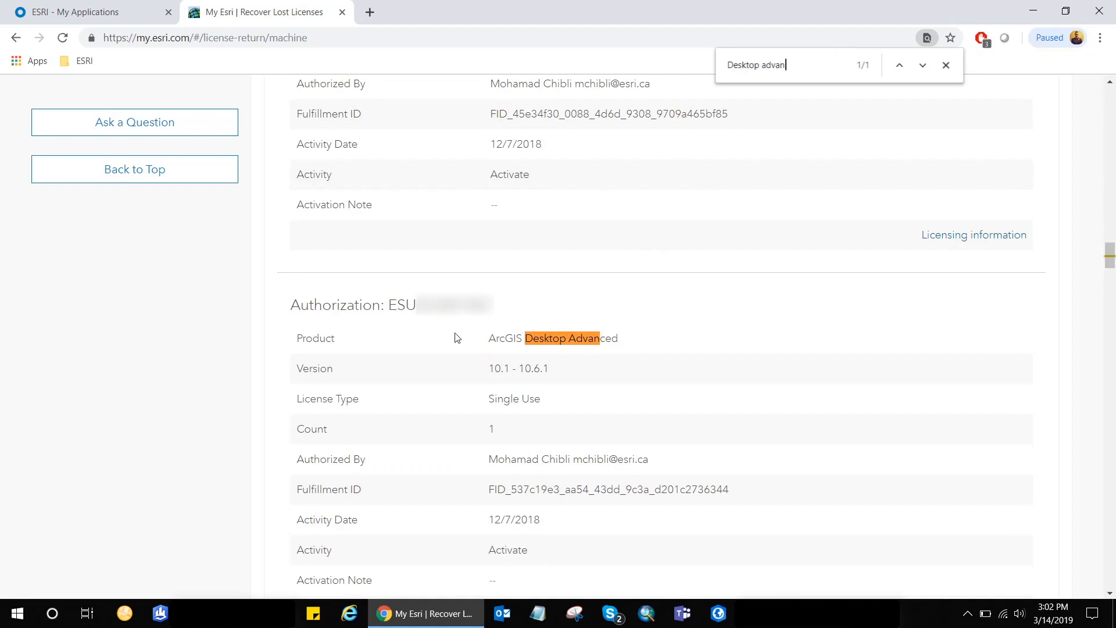
{"action": "double_click", "coordinate": [402, 305]}
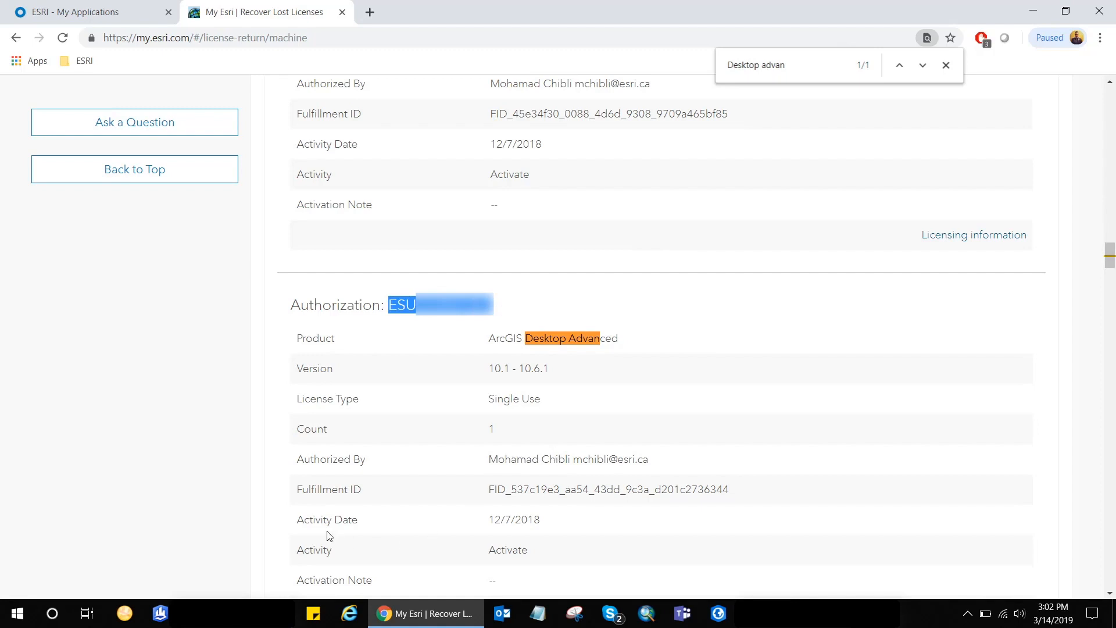
{"action": "mouse_move", "coordinate": [480, 466]}
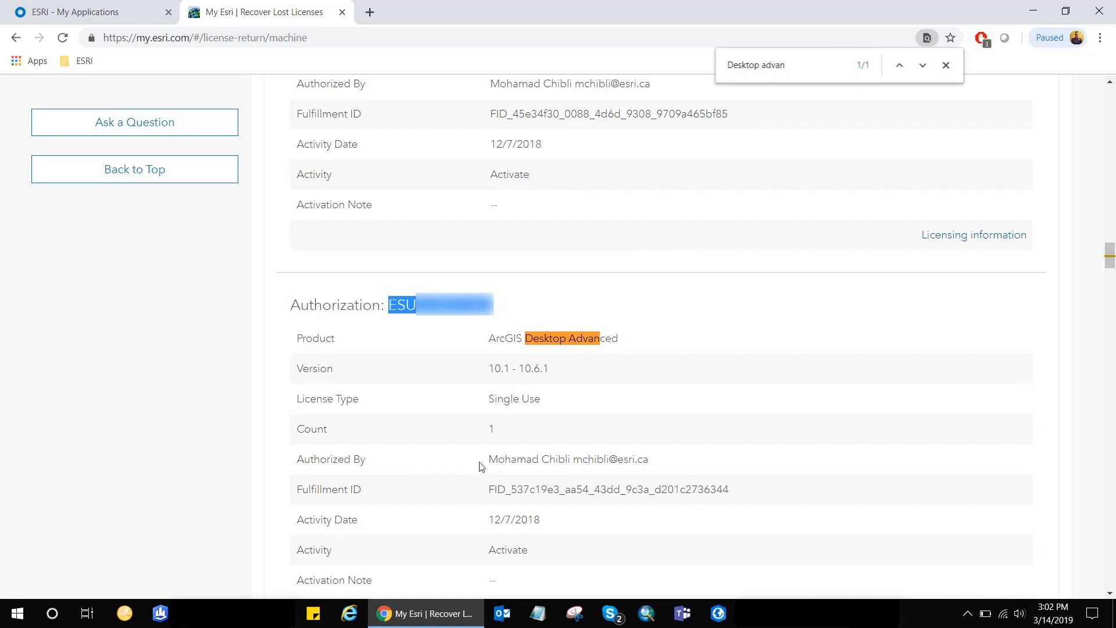
{"action": "mouse_move", "coordinate": [938, 113]}
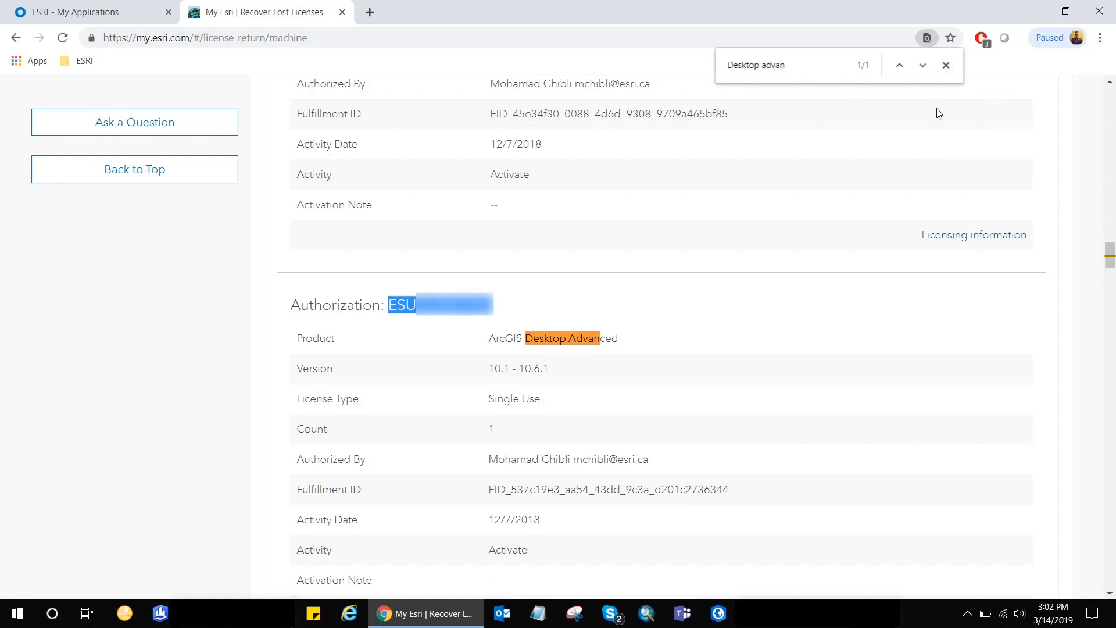
{"action": "mouse_move", "coordinate": [942, 100]}
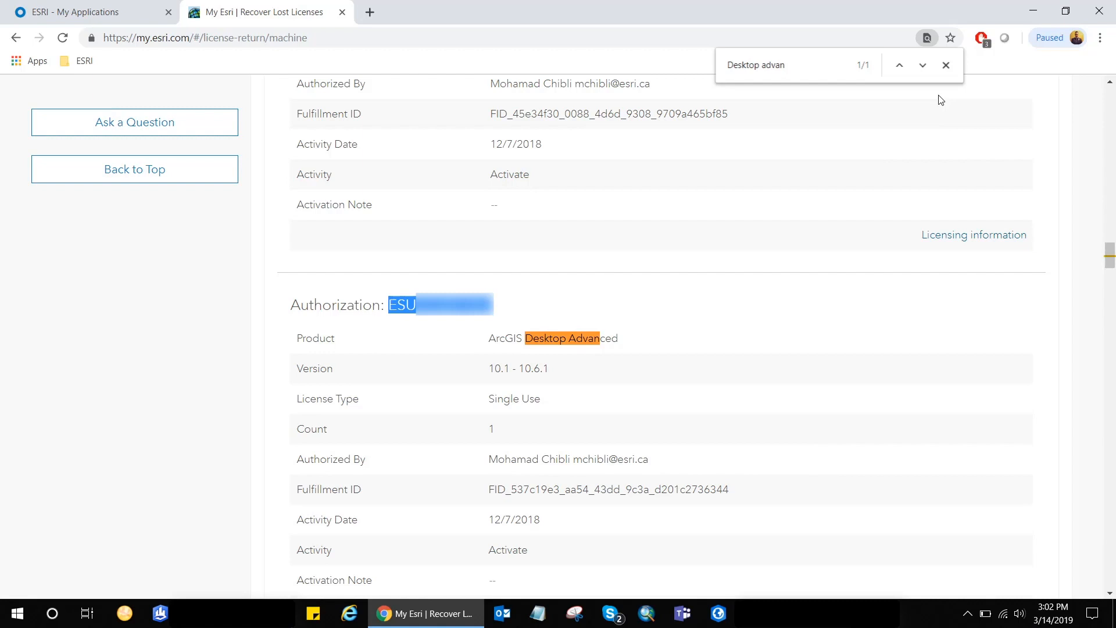
{"action": "mouse_move", "coordinate": [1002, 281]}
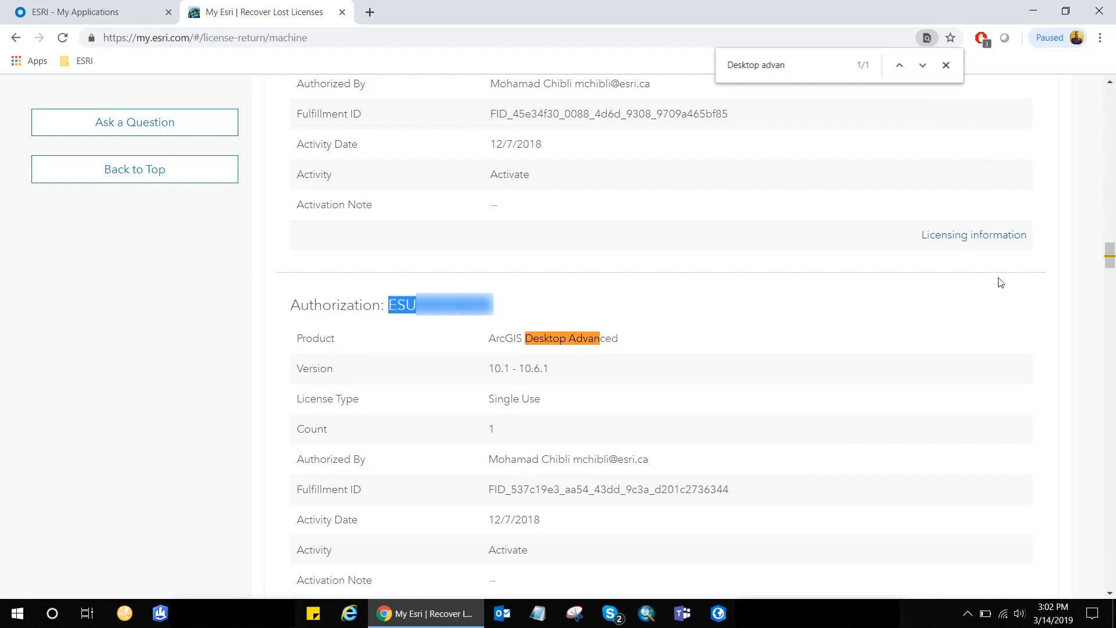
{"action": "mouse_move", "coordinate": [428, 232]}
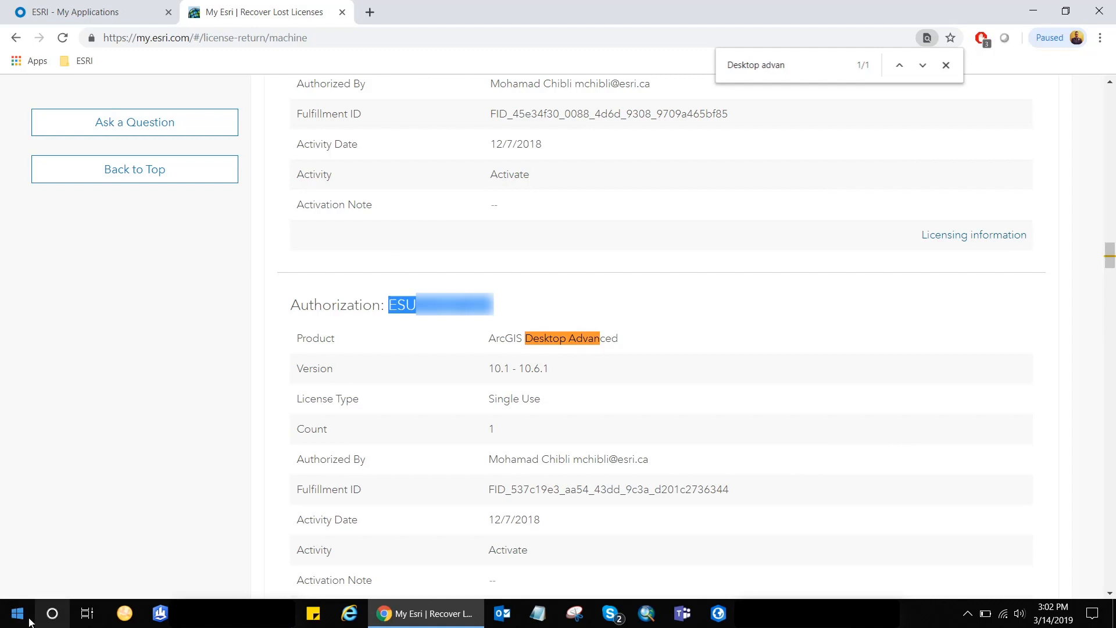
Show Machine IDs in License Server Administrator and ArcGIS Administrator and select the UMN 2 value
{"action": "left_click", "coordinate": [16, 614]}
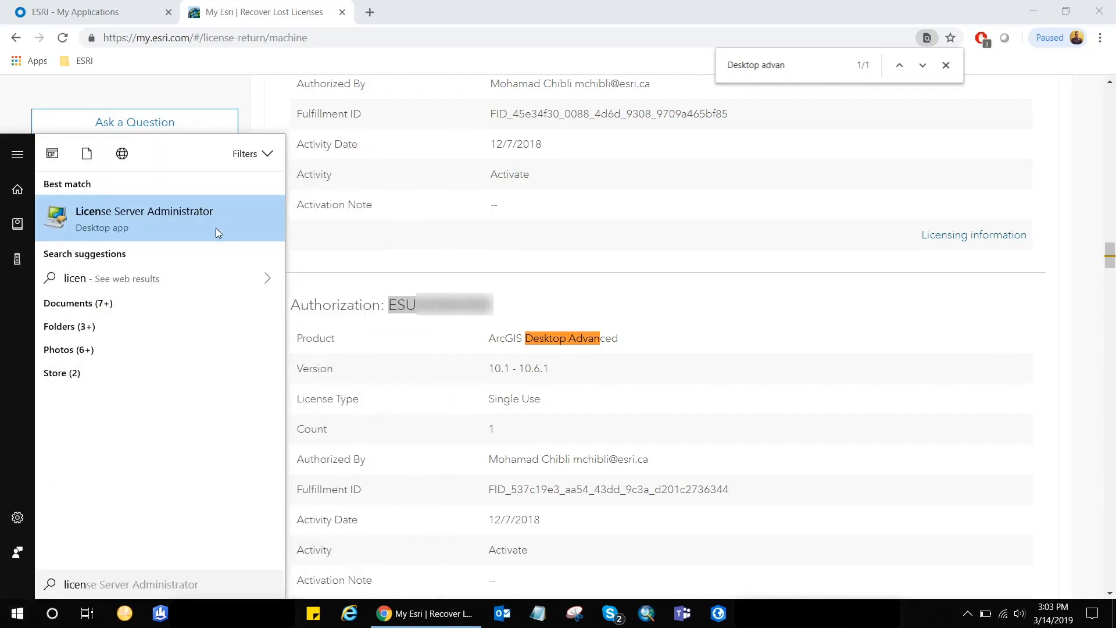
{"action": "mouse_move", "coordinate": [222, 228]}
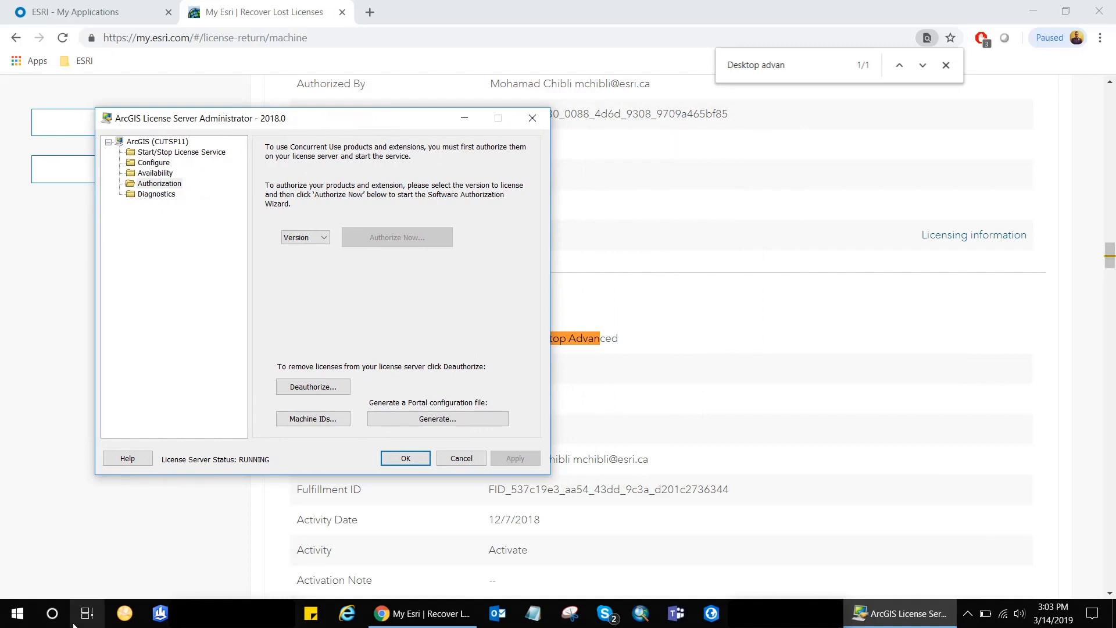
{"action": "left_click", "coordinate": [19, 613]}
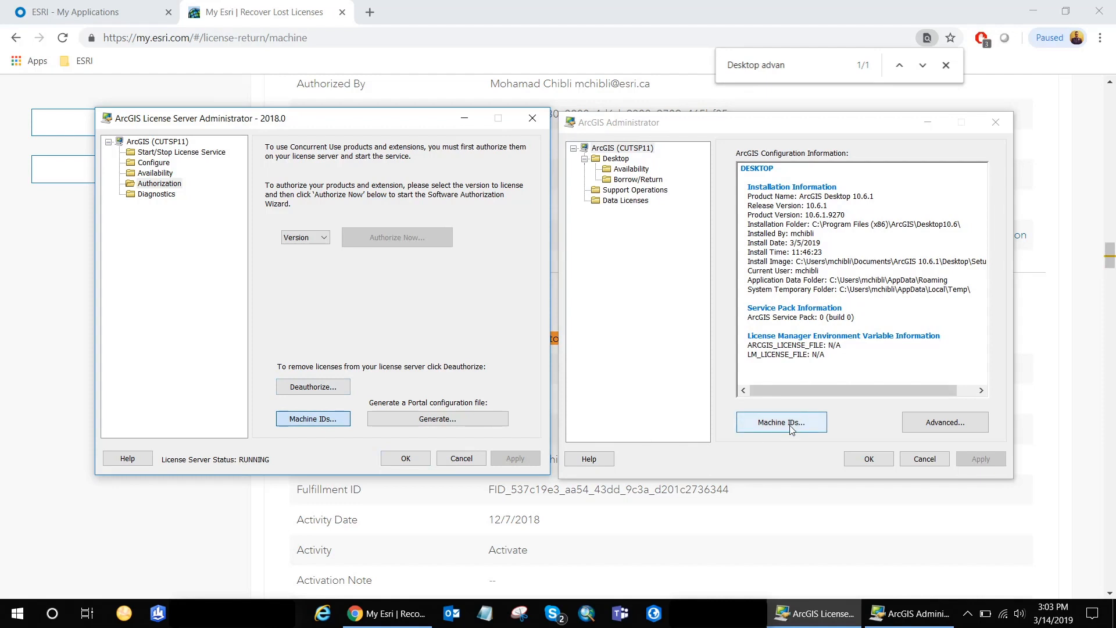
{"action": "left_click", "coordinate": [313, 418]}
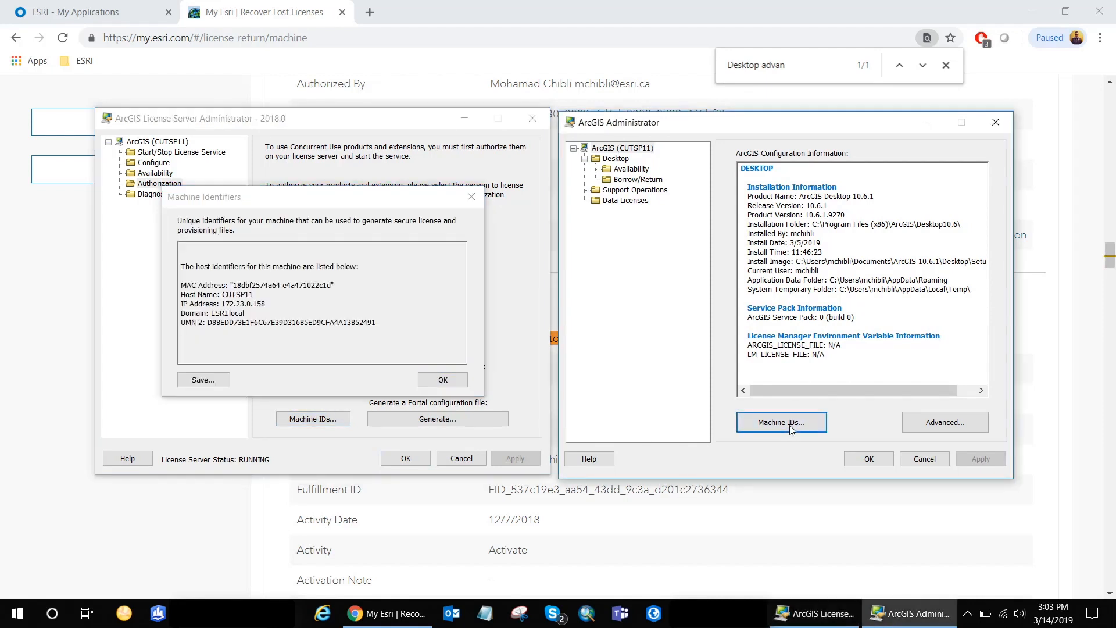
{"action": "mouse_move", "coordinate": [657, 331]}
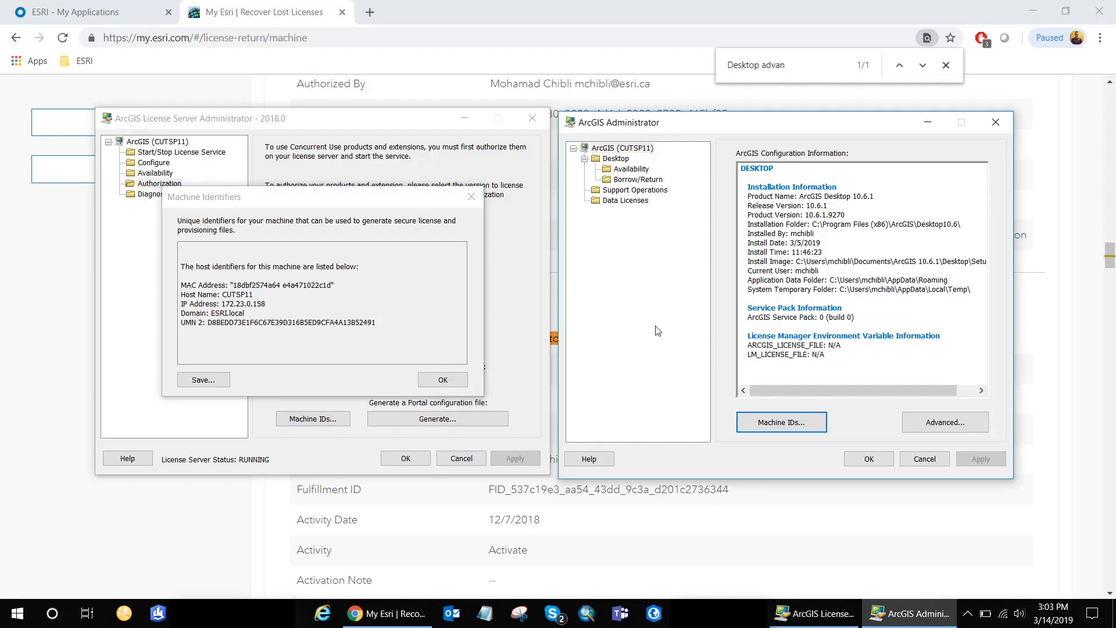
{"action": "left_click", "coordinate": [782, 423]}
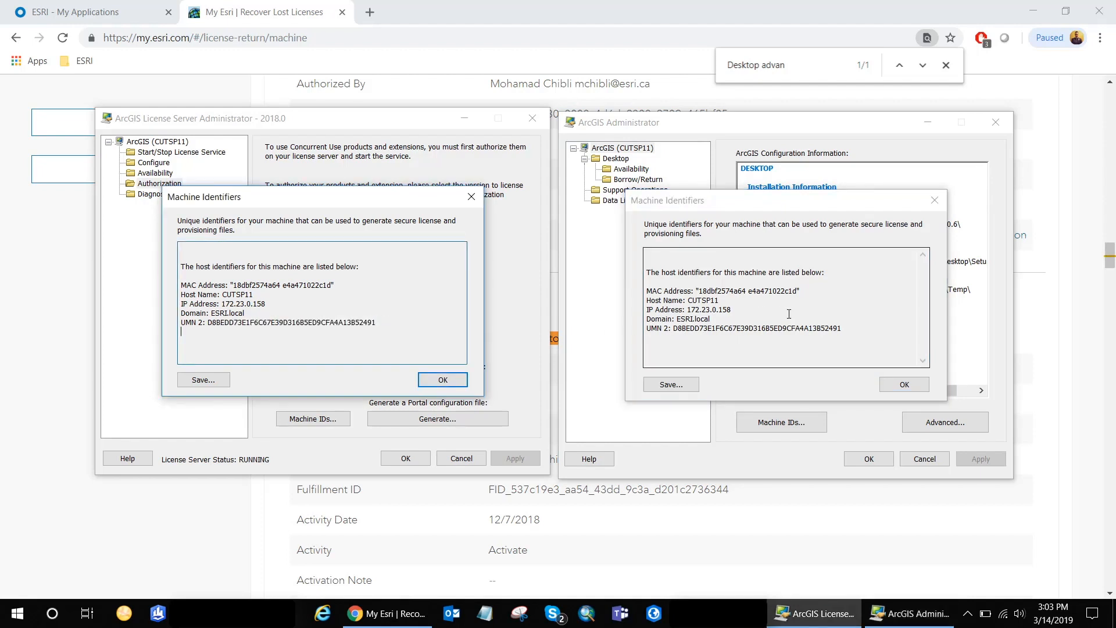
{"action": "mouse_move", "coordinate": [742, 204]}
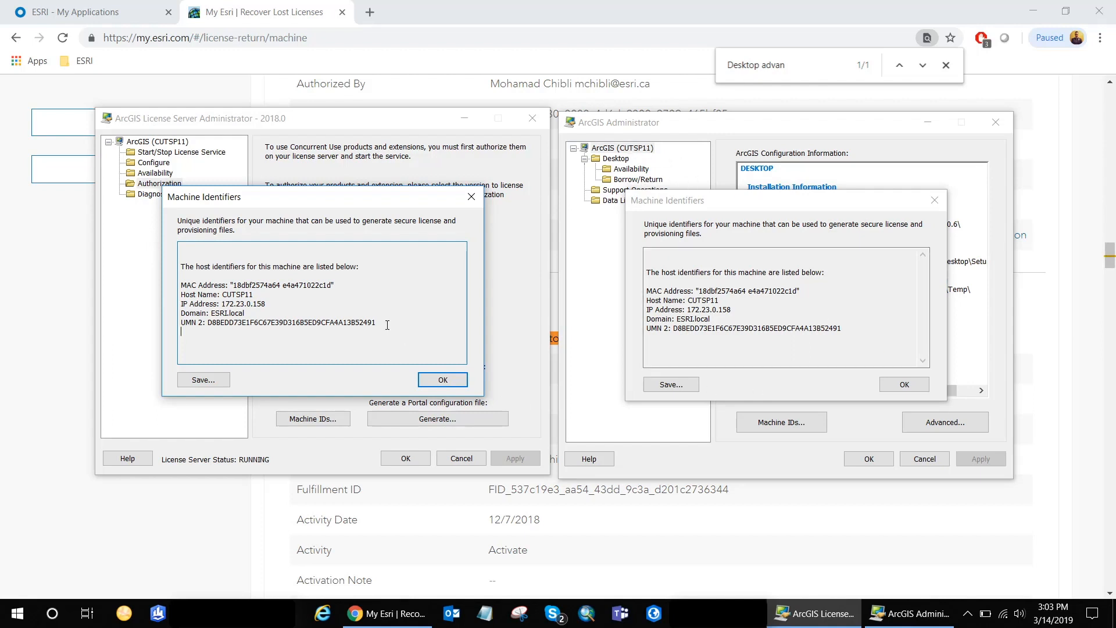
{"action": "double_click", "coordinate": [291, 324]}
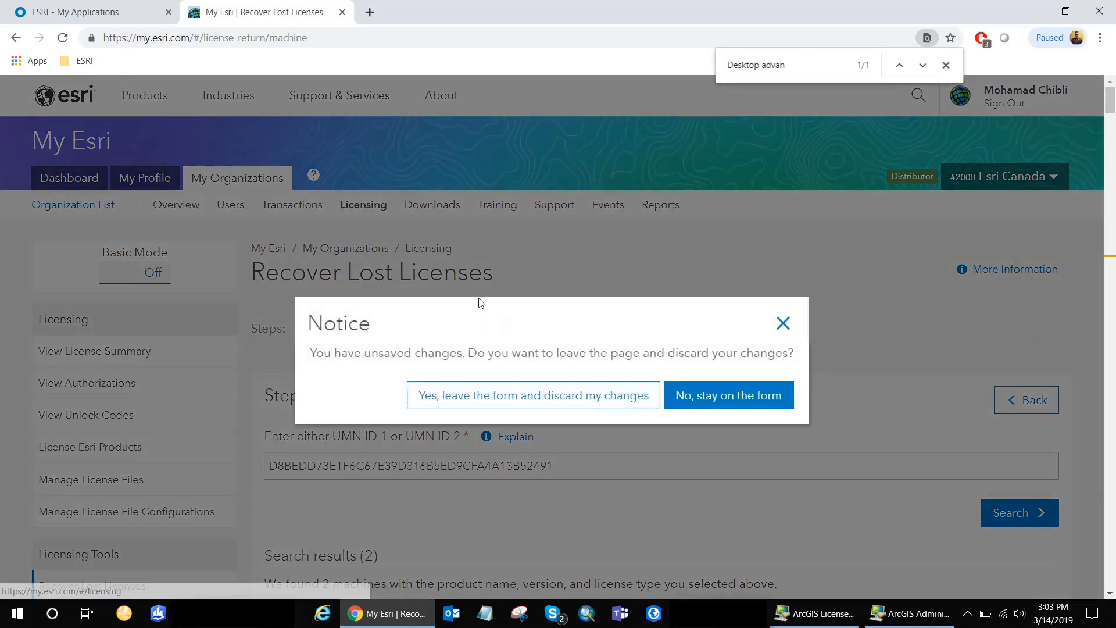
Leave the form, re-enter the UMN 2 value in Recover Lost Licenses and search, finding two machines
{"action": "left_click", "coordinate": [533, 396]}
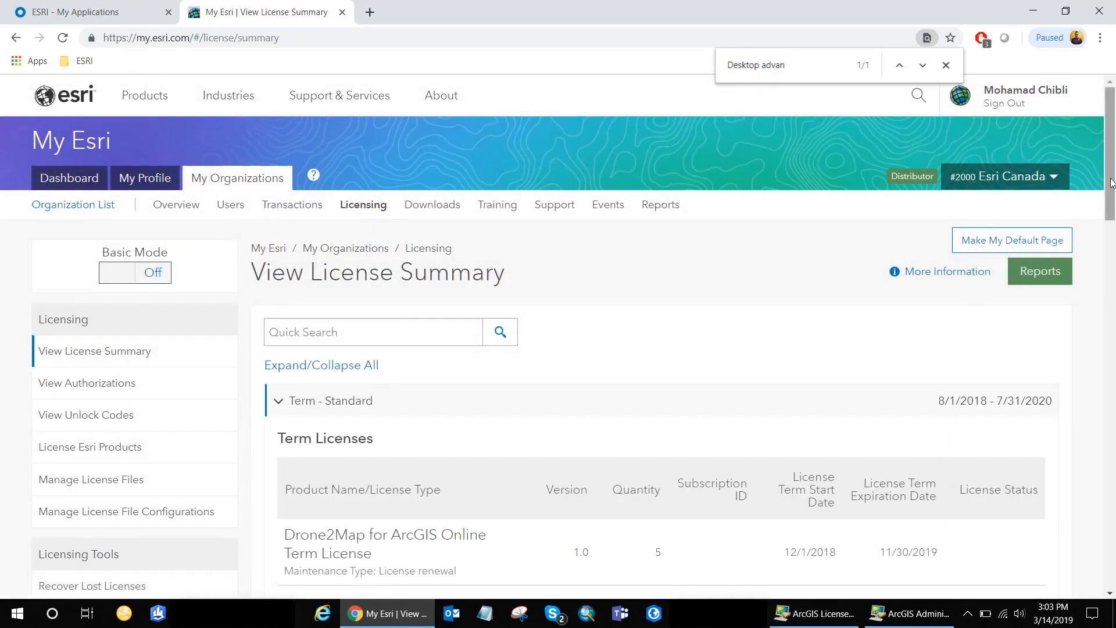
{"action": "scroll", "scroll_direction": "down", "scroll_amount": 3}
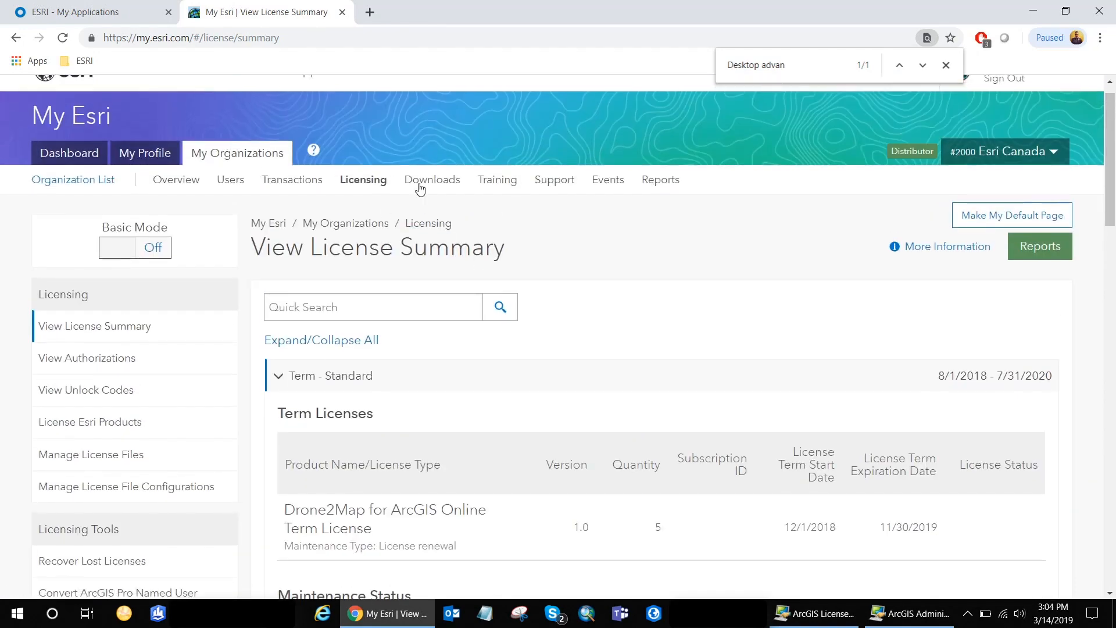
{"action": "scroll", "scroll_direction": "down", "scroll_amount": 3}
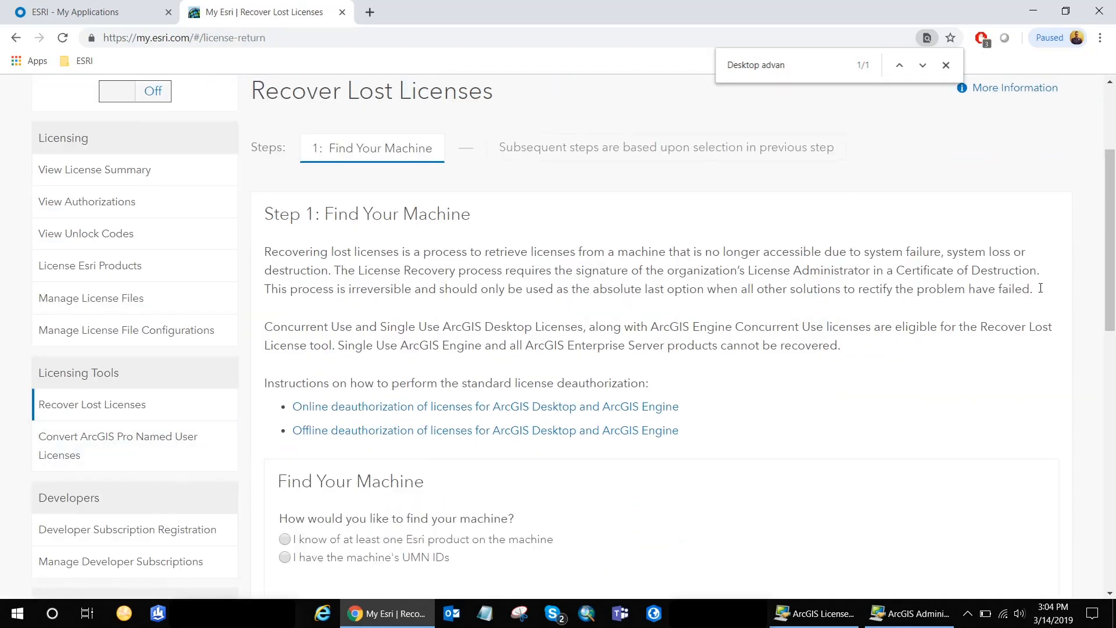
{"action": "scroll", "scroll_direction": "down", "scroll_amount": 3}
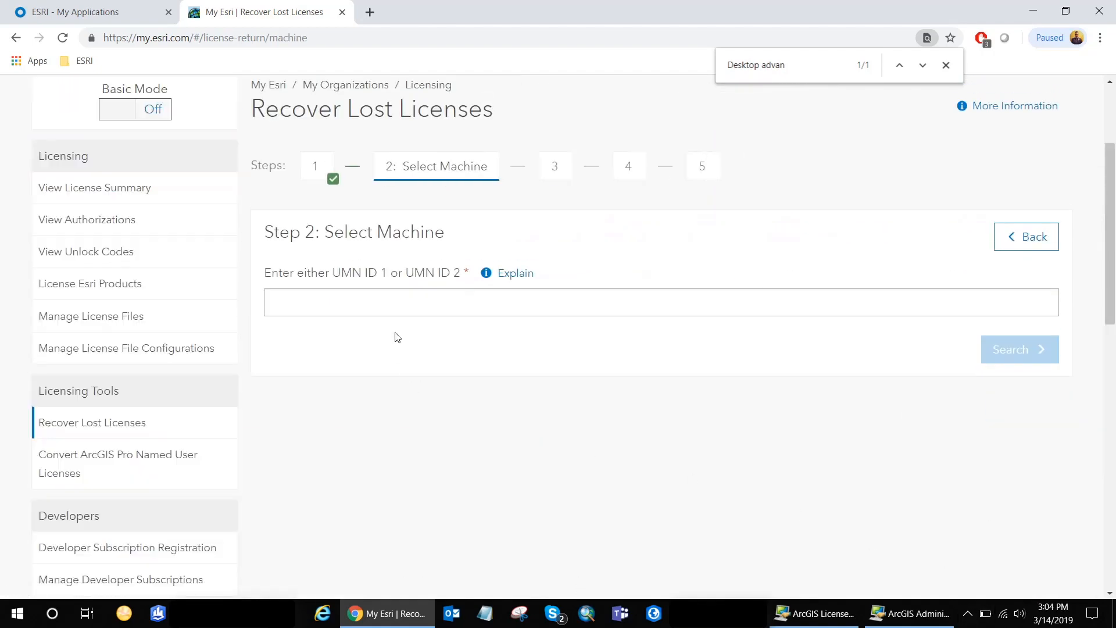
{"action": "type", "text": "D8BEDD73E1F6C67E39D316B5ED9CFA4A13B52491"}
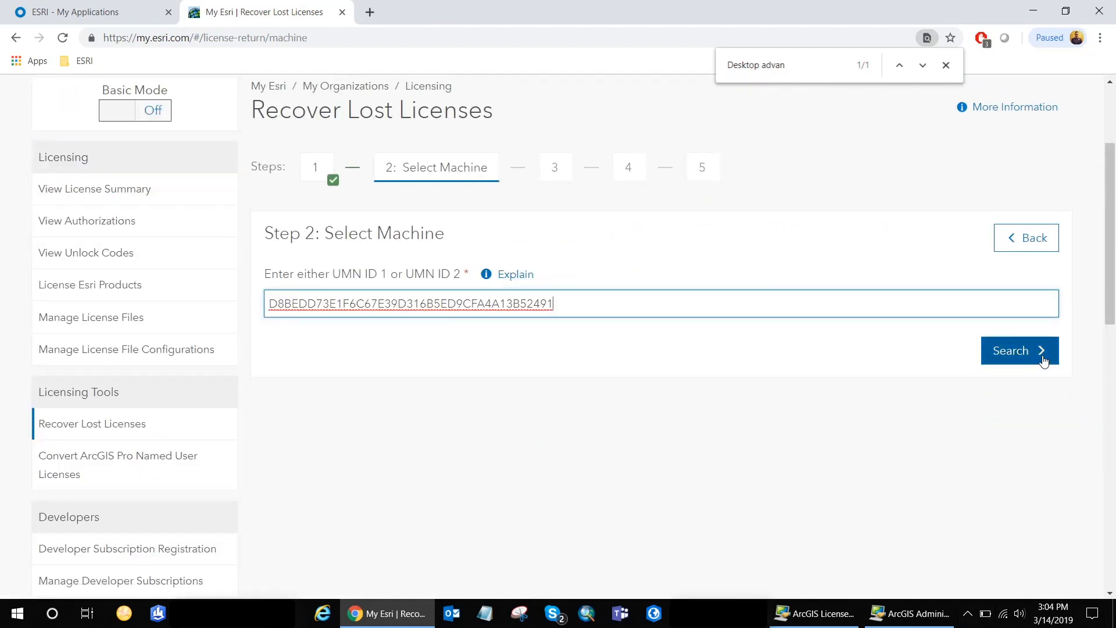
{"action": "left_click", "coordinate": [1021, 351]}
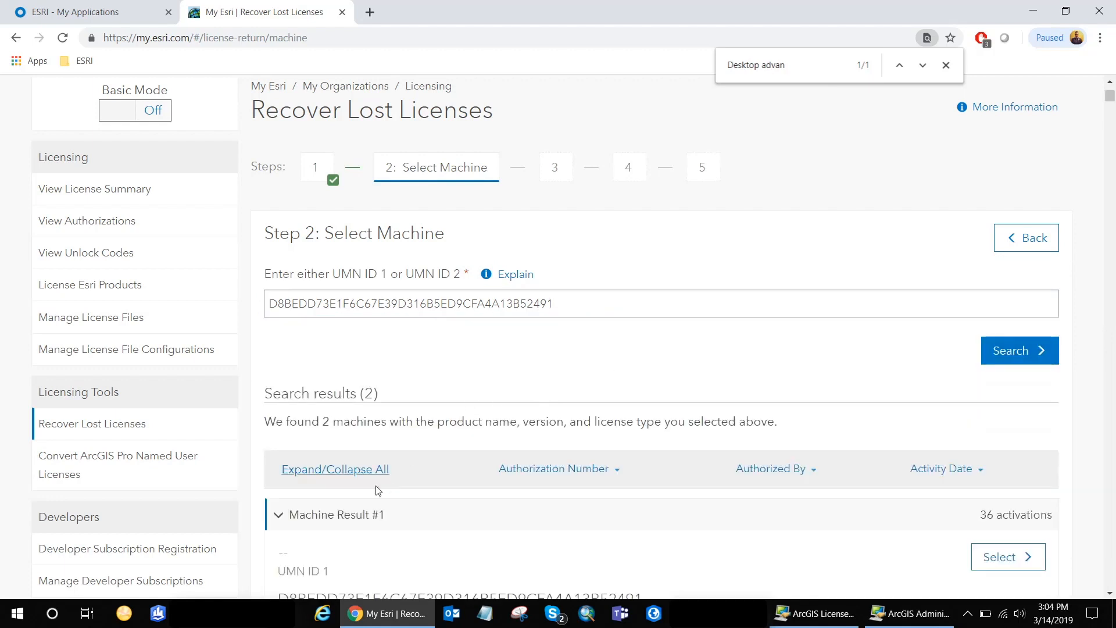
Expand Machine Result #1's authorizations and select the first (ArcGIS Schematics) authorization number
{"action": "left_click", "coordinate": [279, 514]}
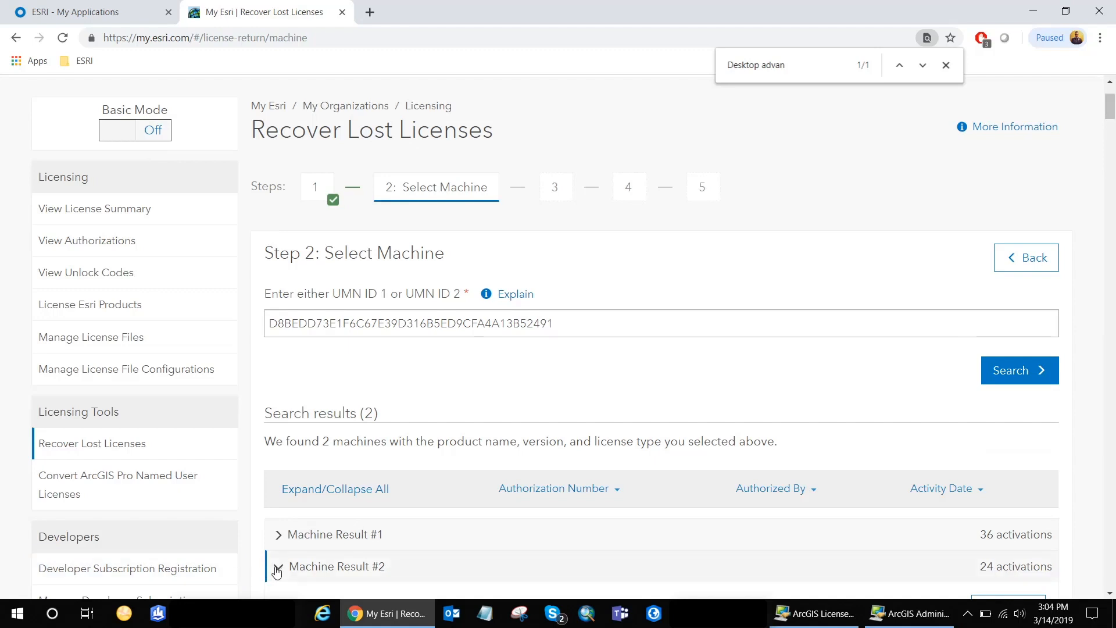
{"action": "left_click", "coordinate": [278, 567]}
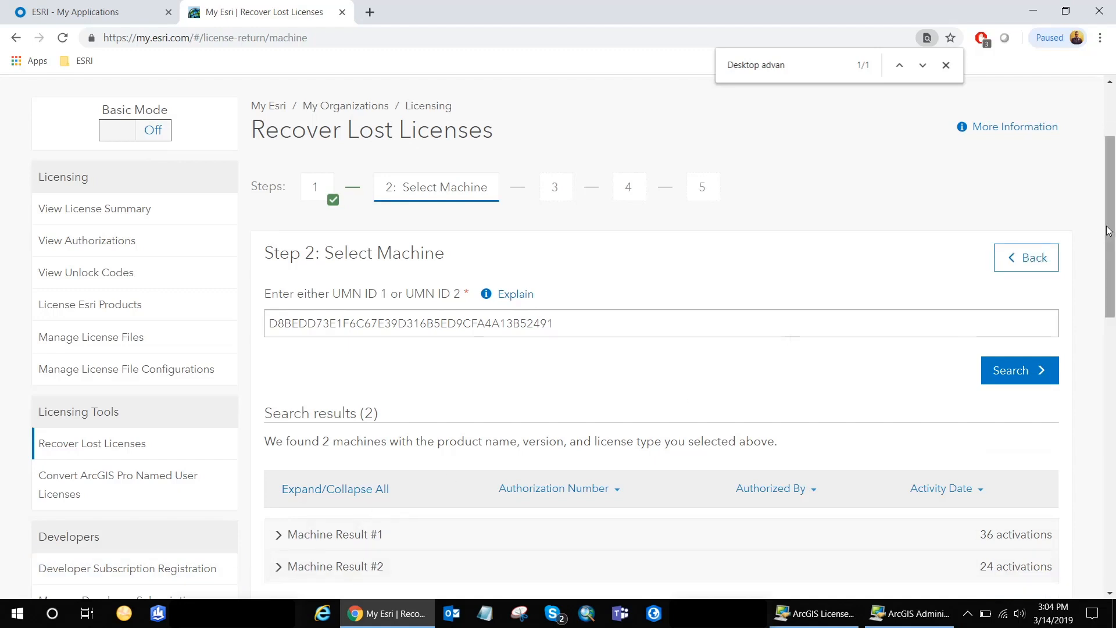
{"action": "scroll", "scroll_direction": "down", "scroll_amount": 3}
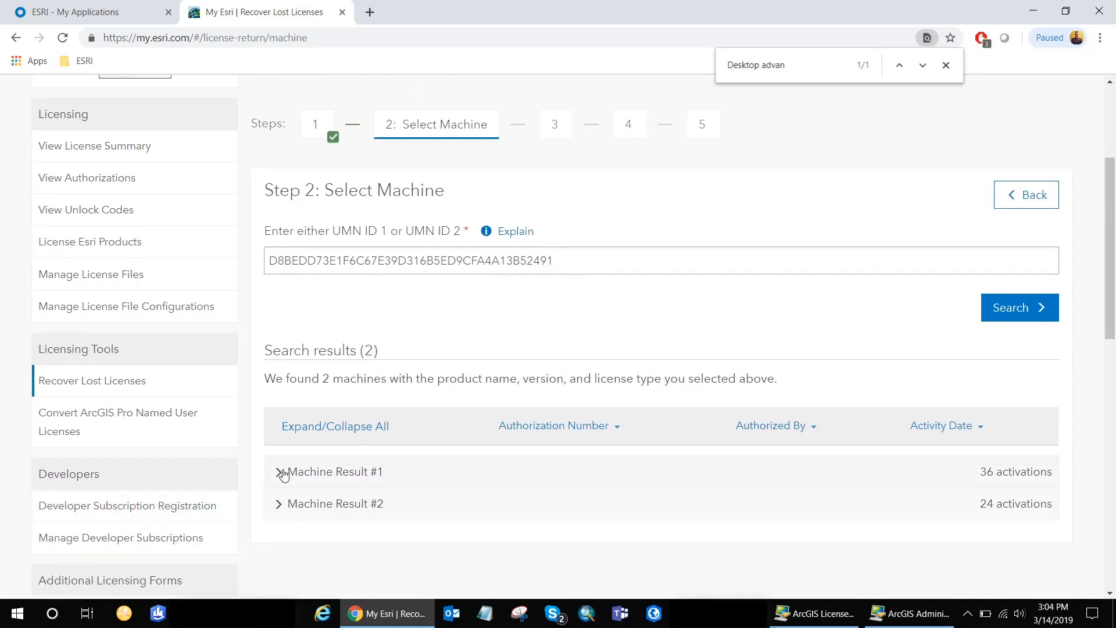
{"action": "left_click", "coordinate": [279, 472]}
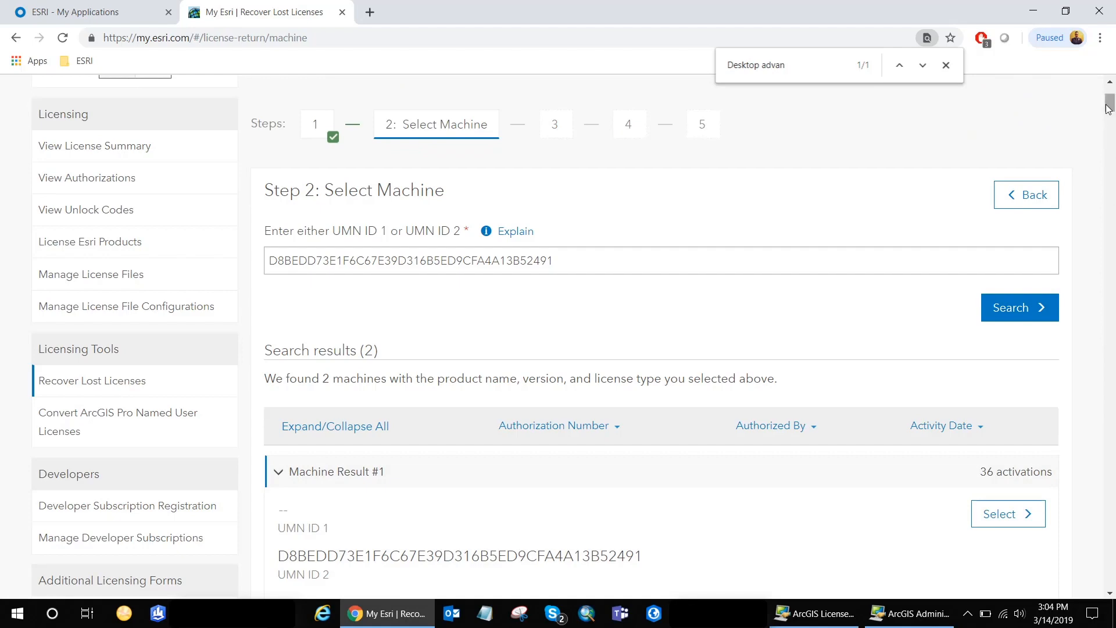
{"action": "scroll", "scroll_direction": "down", "scroll_amount": 3}
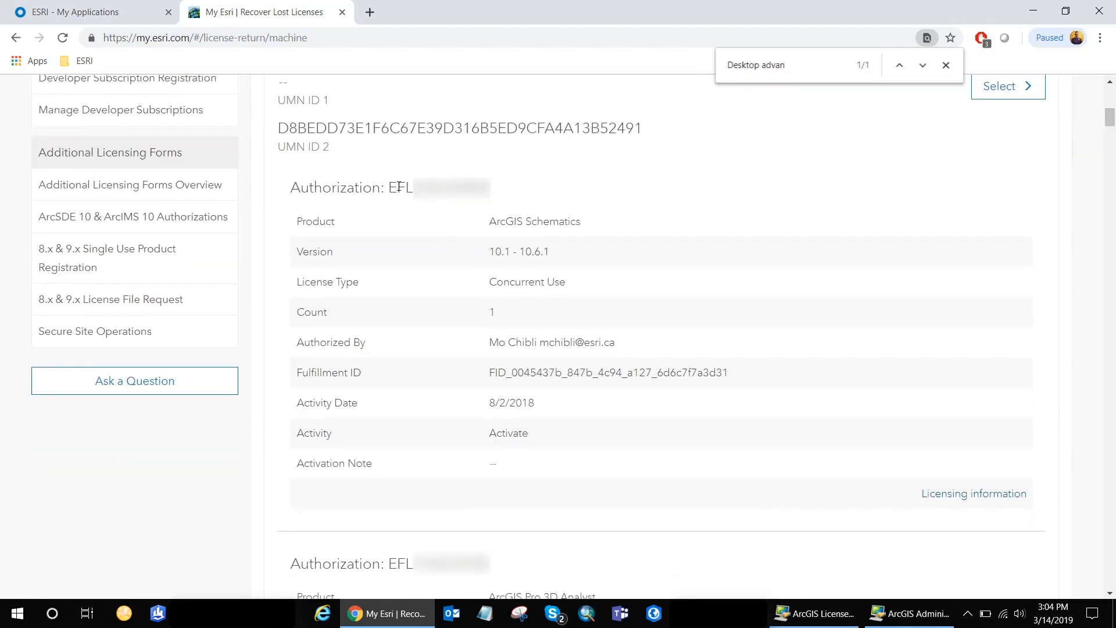
{"action": "double_click", "coordinate": [400, 189]}
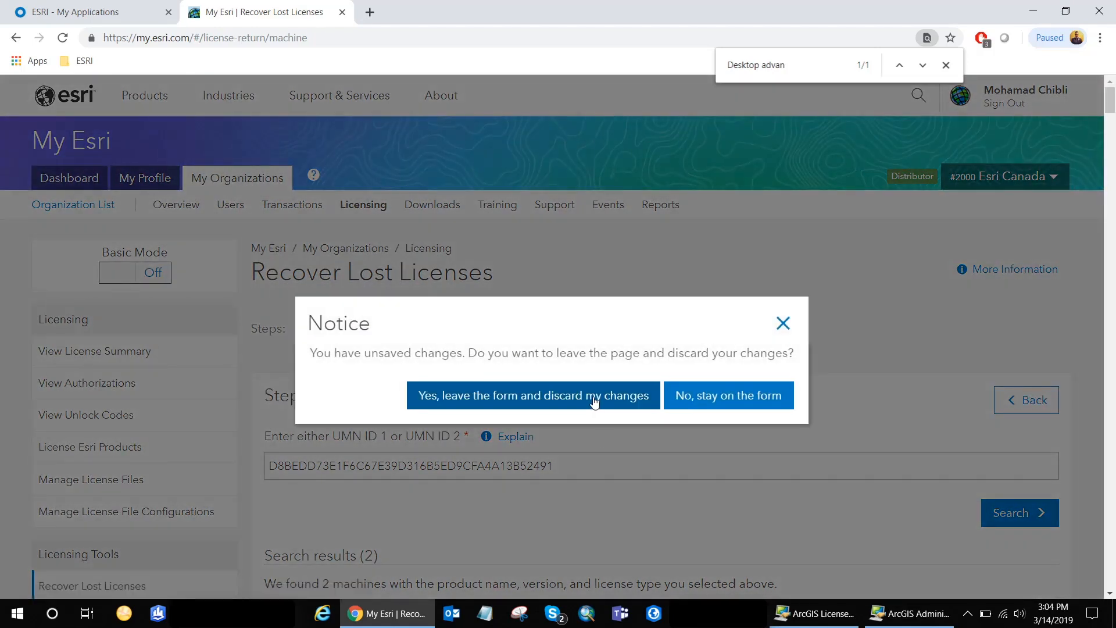
Leave the form and view the Authorizations Activity report under Reports
{"action": "left_click", "coordinate": [533, 395]}
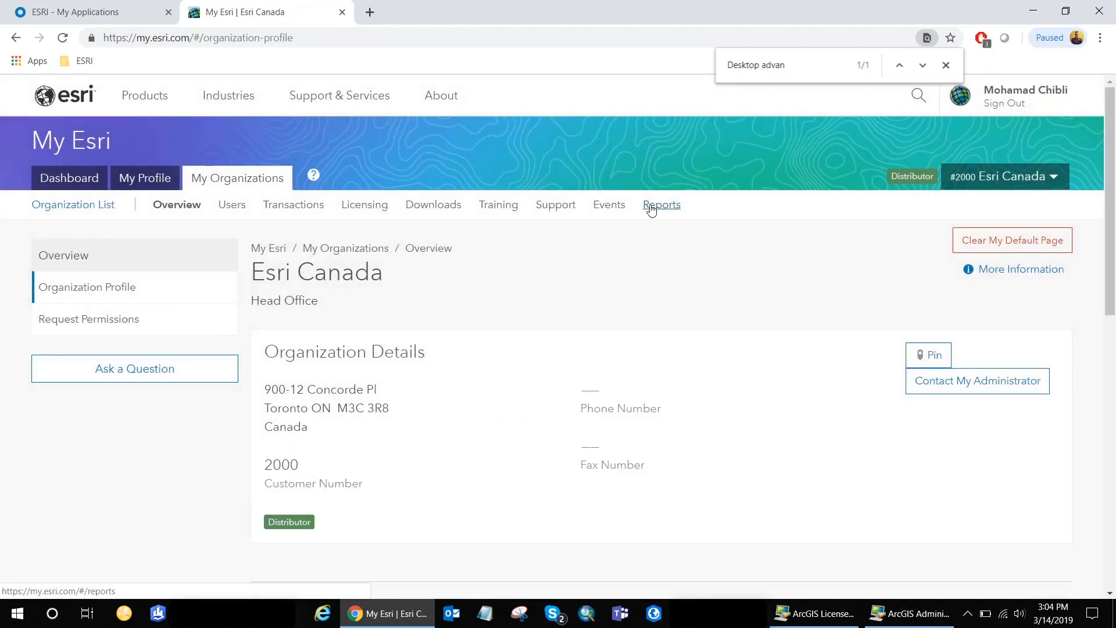
{"action": "left_click", "coordinate": [661, 205]}
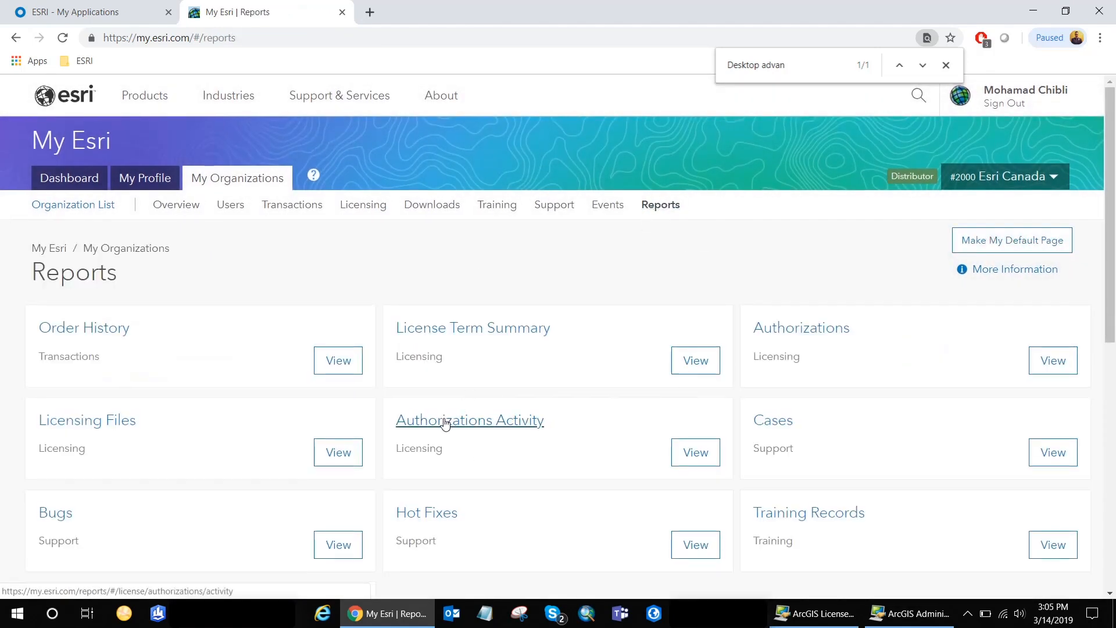
{"action": "mouse_move", "coordinate": [545, 444]}
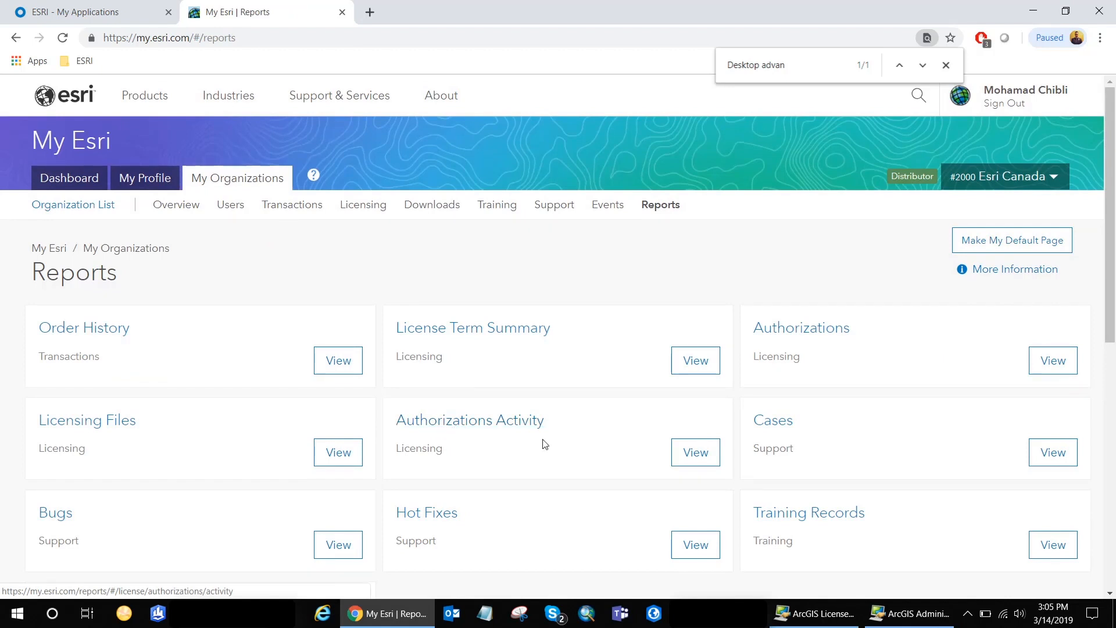
{"action": "left_click", "coordinate": [696, 453]}
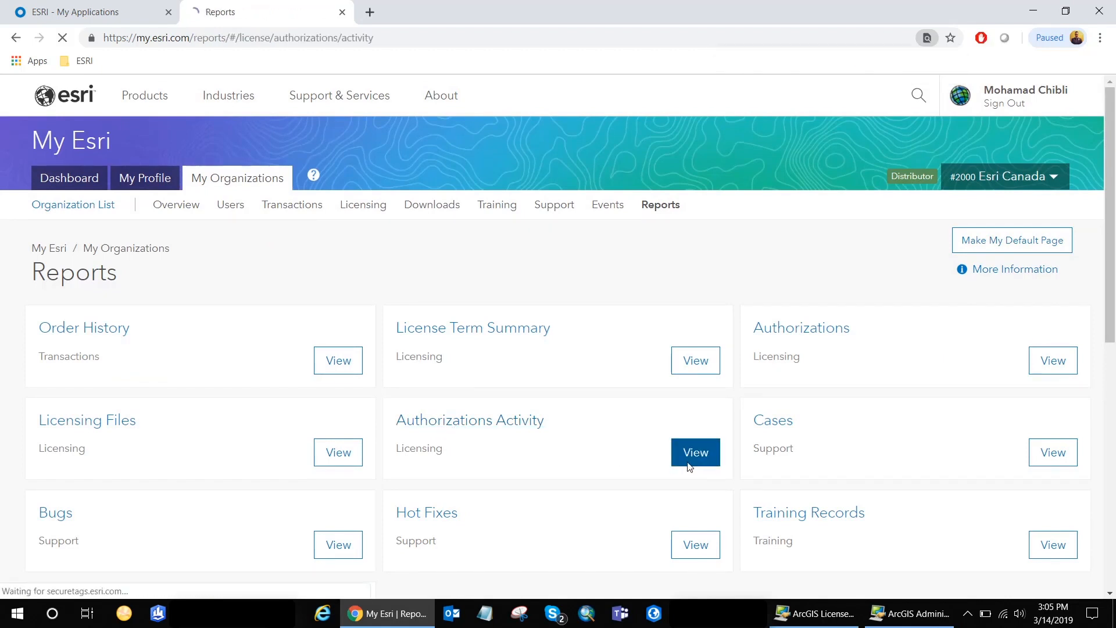
{"action": "left_click", "coordinate": [695, 452]}
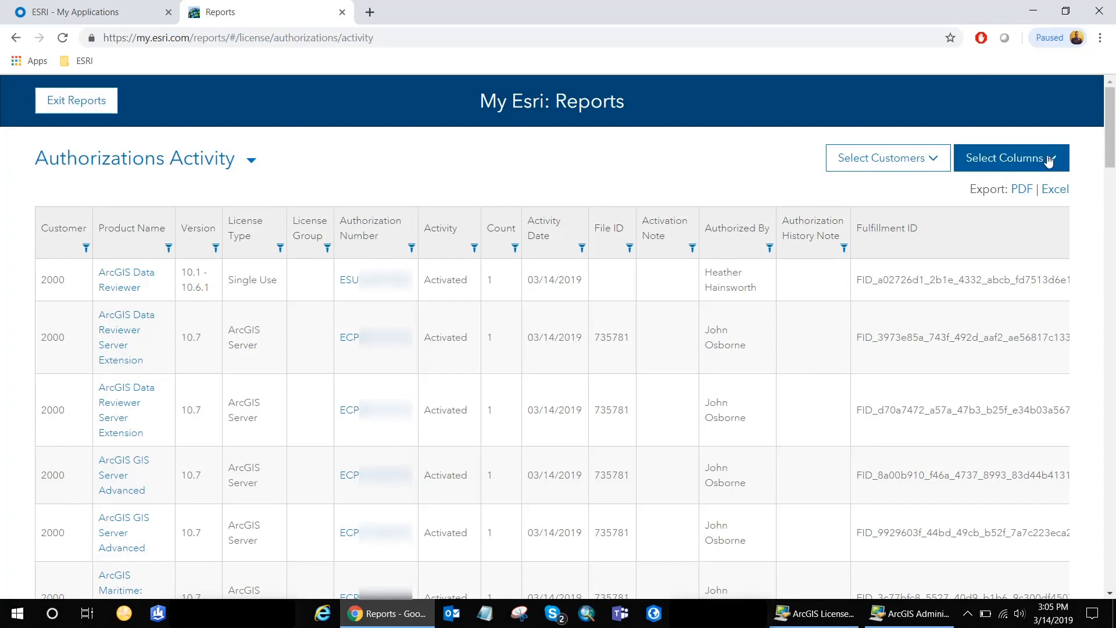
Hide the Version, License Group, Activity Date and File ID columns via Select Columns
{"action": "left_click", "coordinate": [1012, 158]}
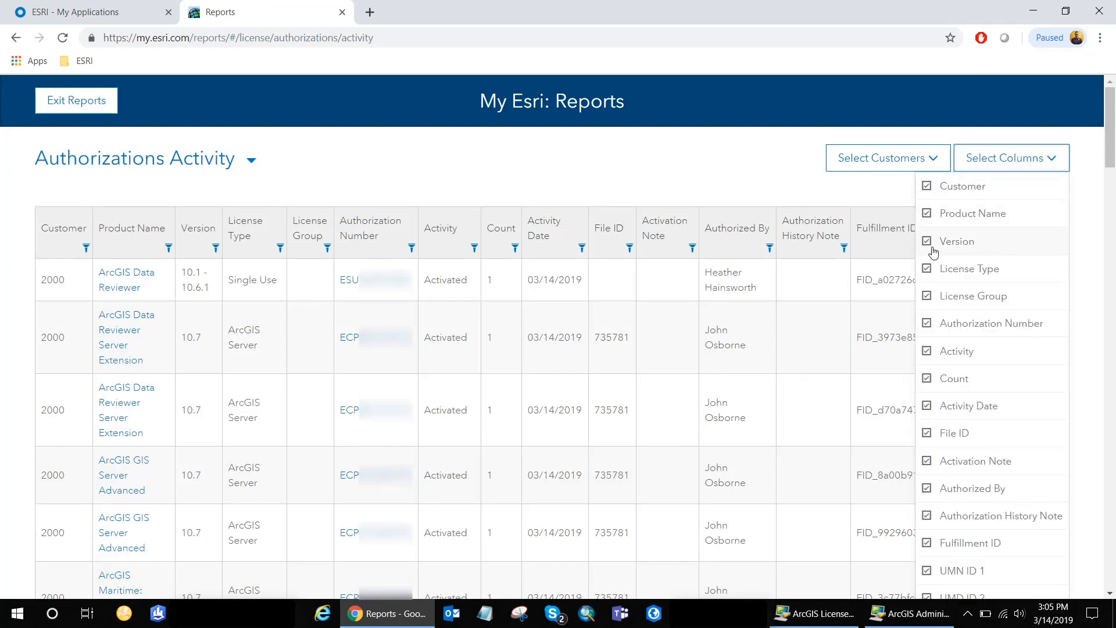
{"action": "left_click", "coordinate": [927, 242]}
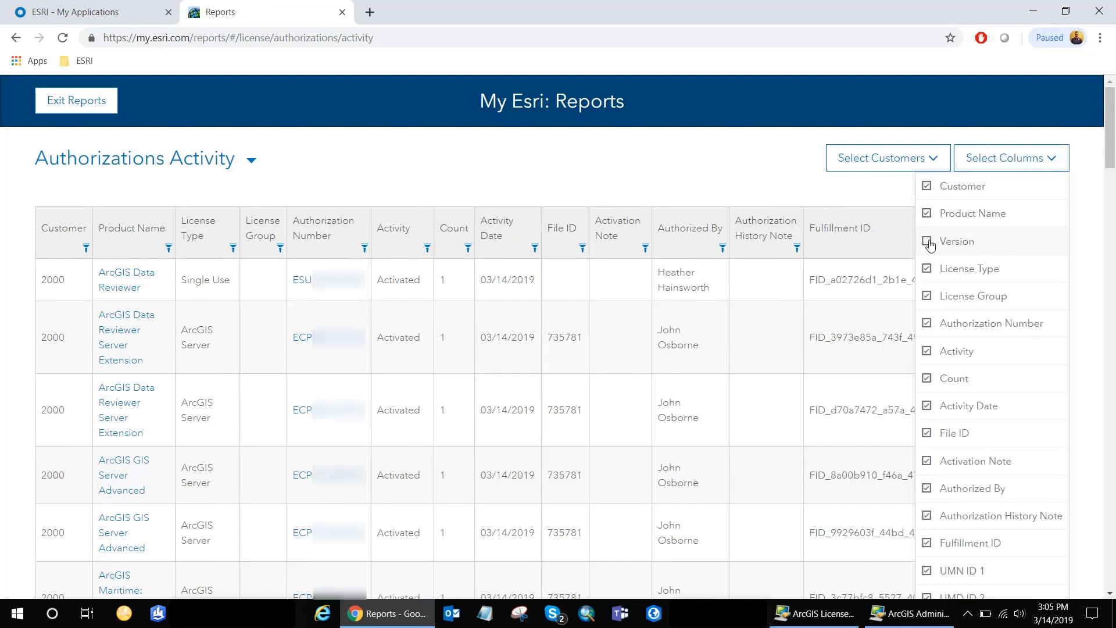
{"action": "left_click", "coordinate": [927, 242]}
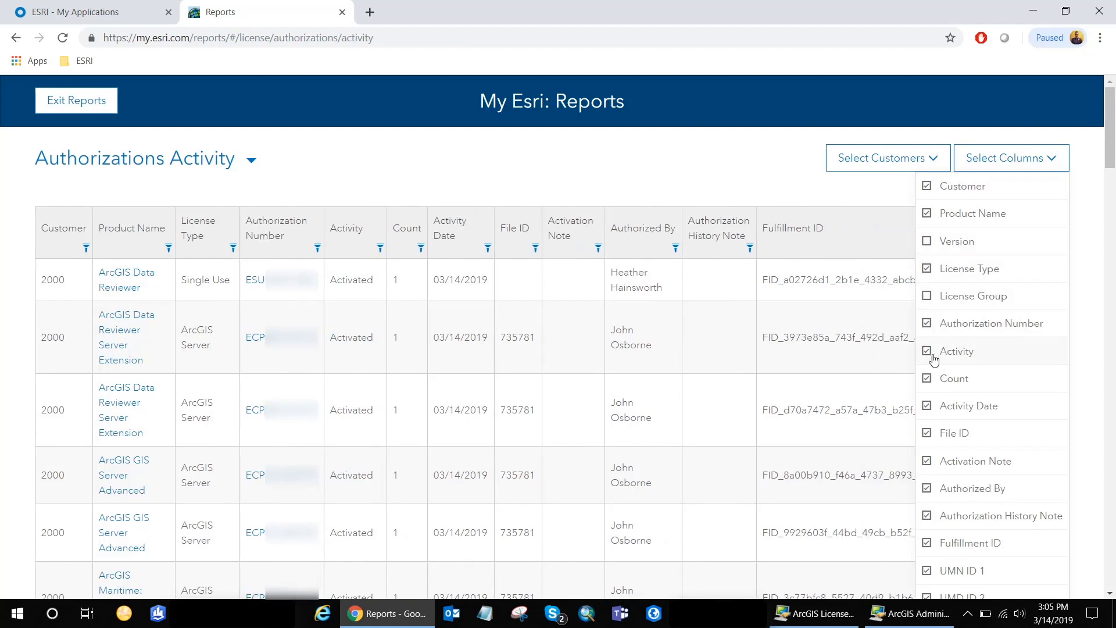
{"action": "left_click", "coordinate": [928, 405]}
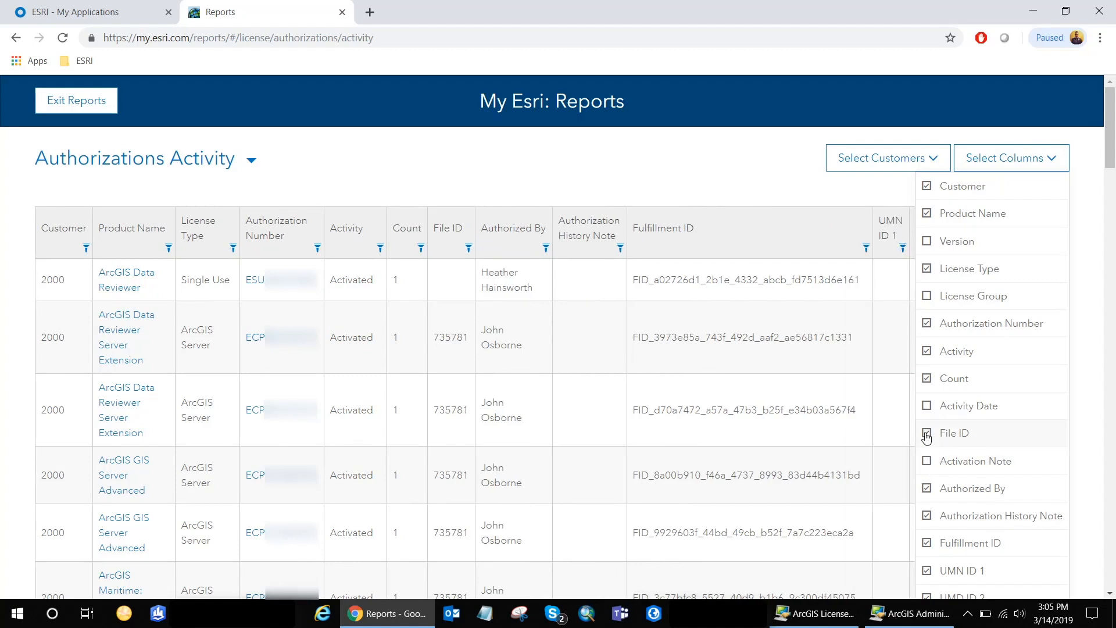
{"action": "left_click", "coordinate": [926, 433]}
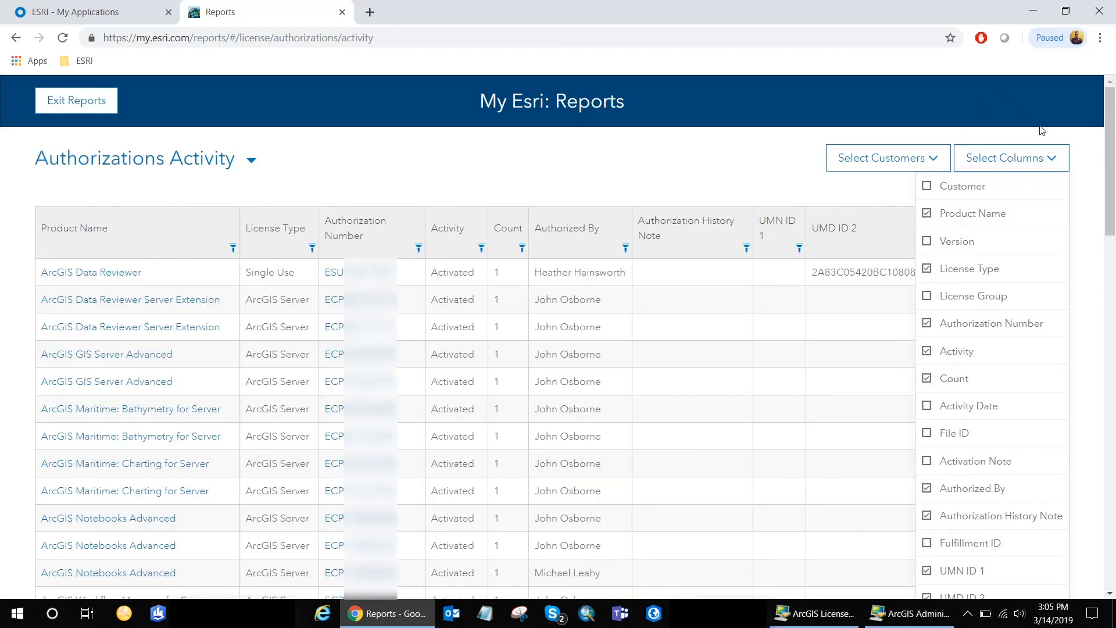
{"action": "left_click", "coordinate": [1012, 159]}
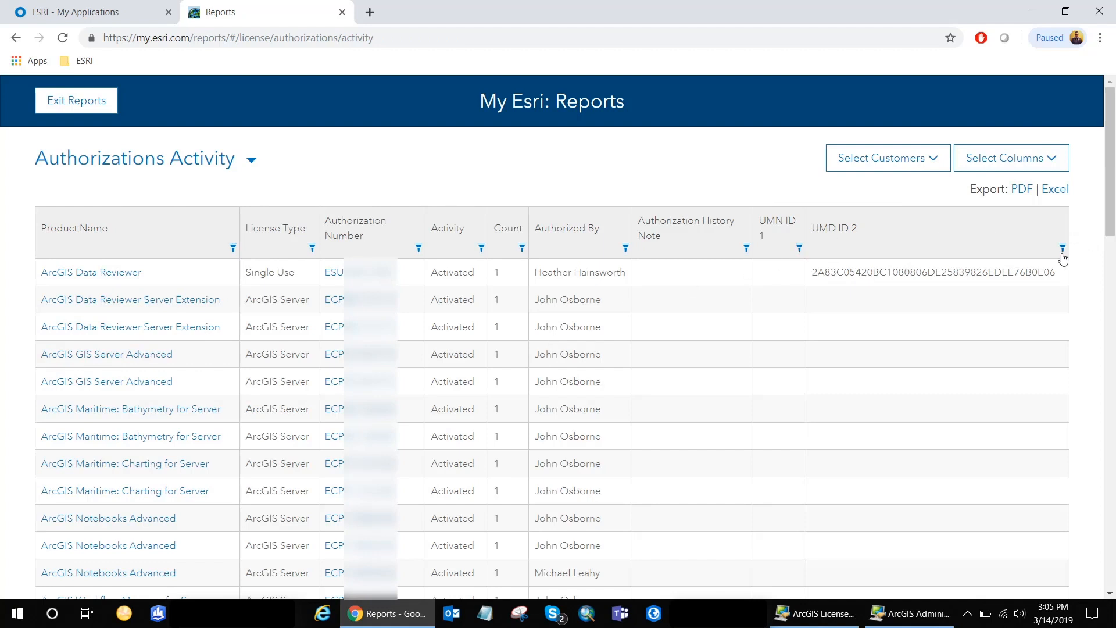
{"action": "mouse_move", "coordinate": [1063, 249]}
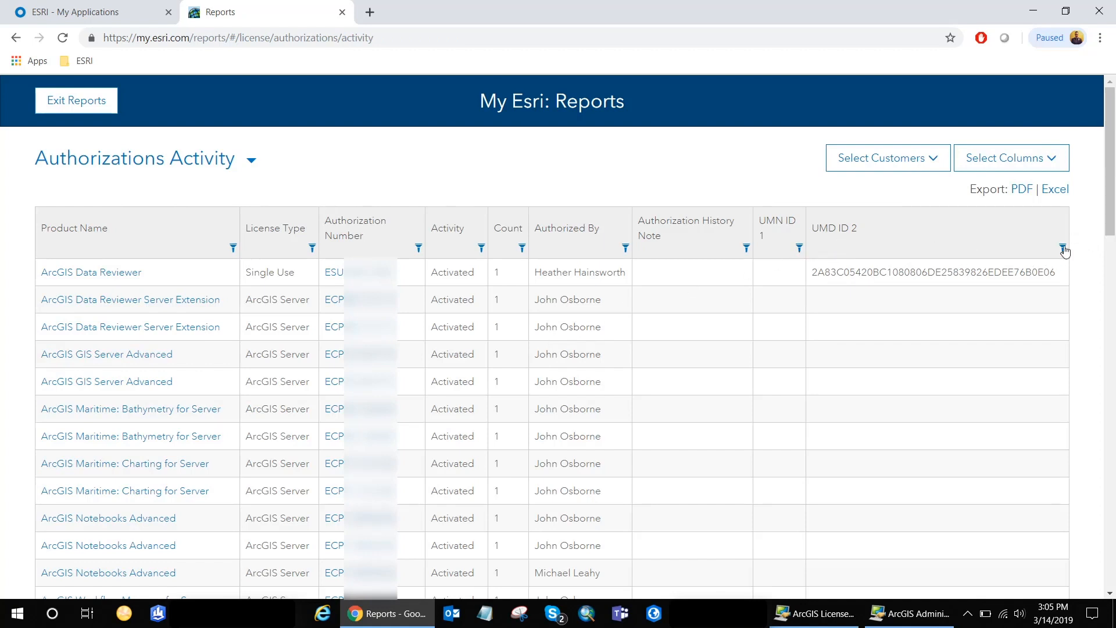
Filter UMD ID 2 'is equal to' D8BEDD73E1F6C67E39D316B5ED9CFA4A13B52491 and apply it
{"action": "left_click", "coordinate": [1062, 246]}
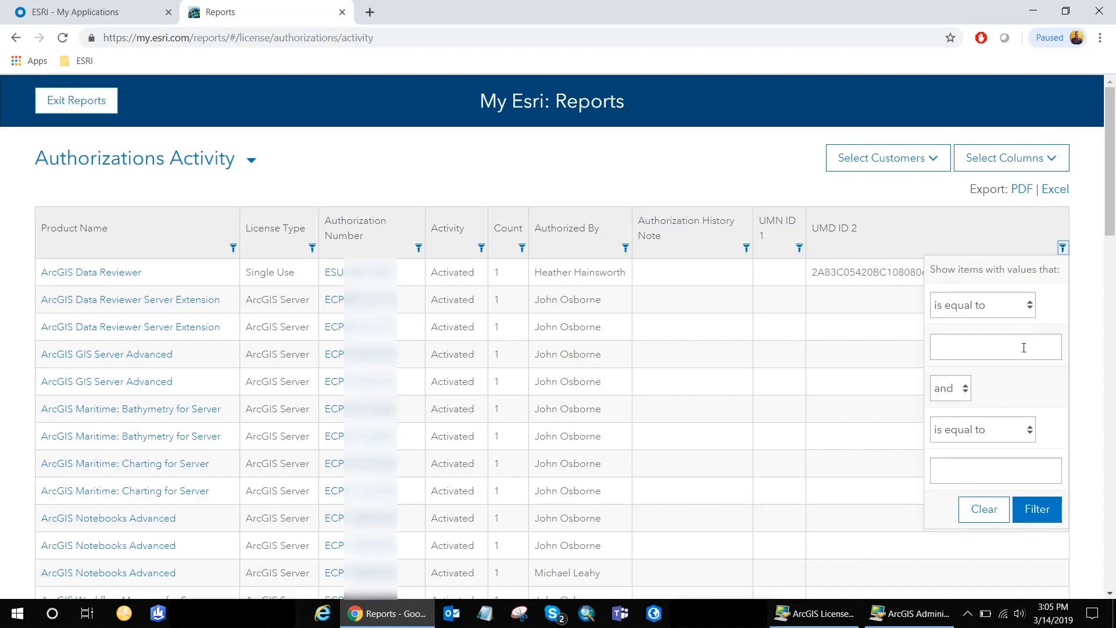
{"action": "left_click", "coordinate": [996, 347]}
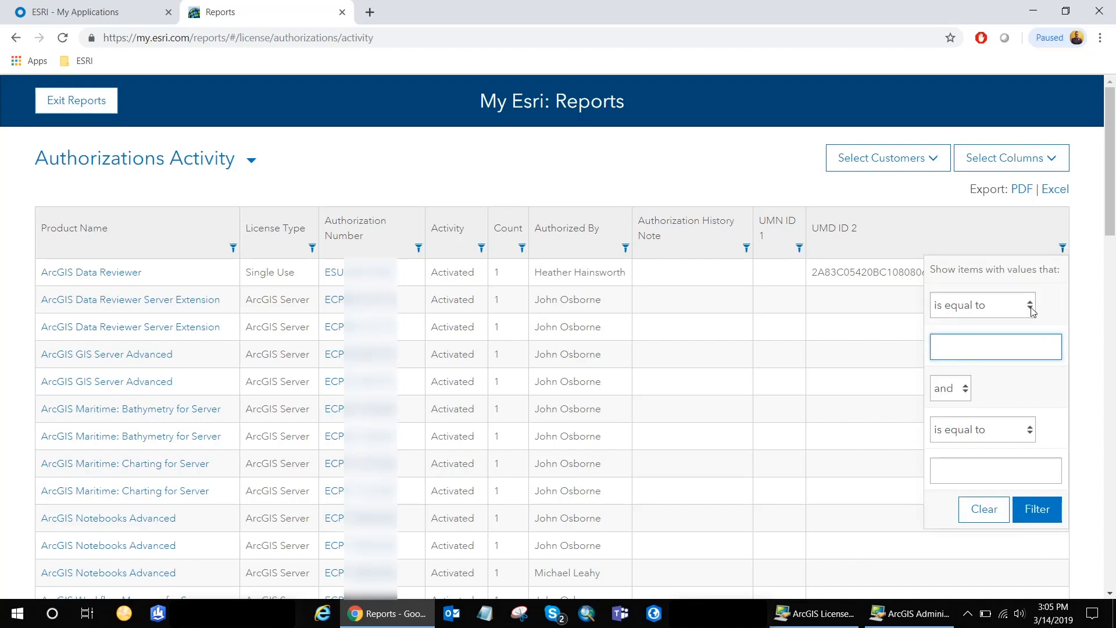
{"action": "left_click", "coordinate": [996, 347]}
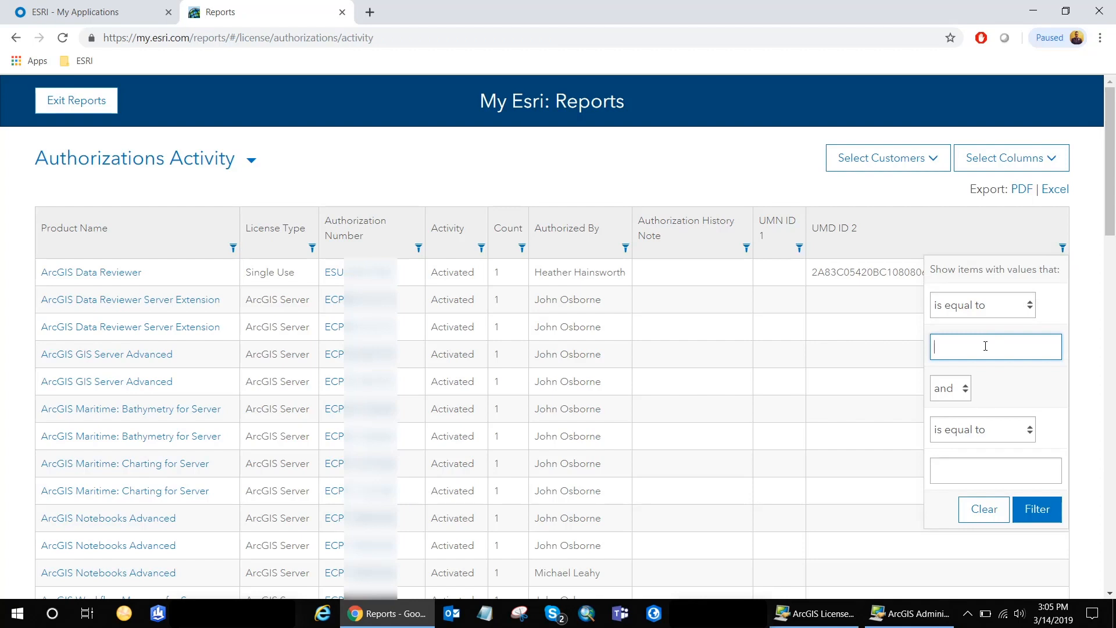
{"action": "type", "text": "B5ED9CFA4A13B52491"}
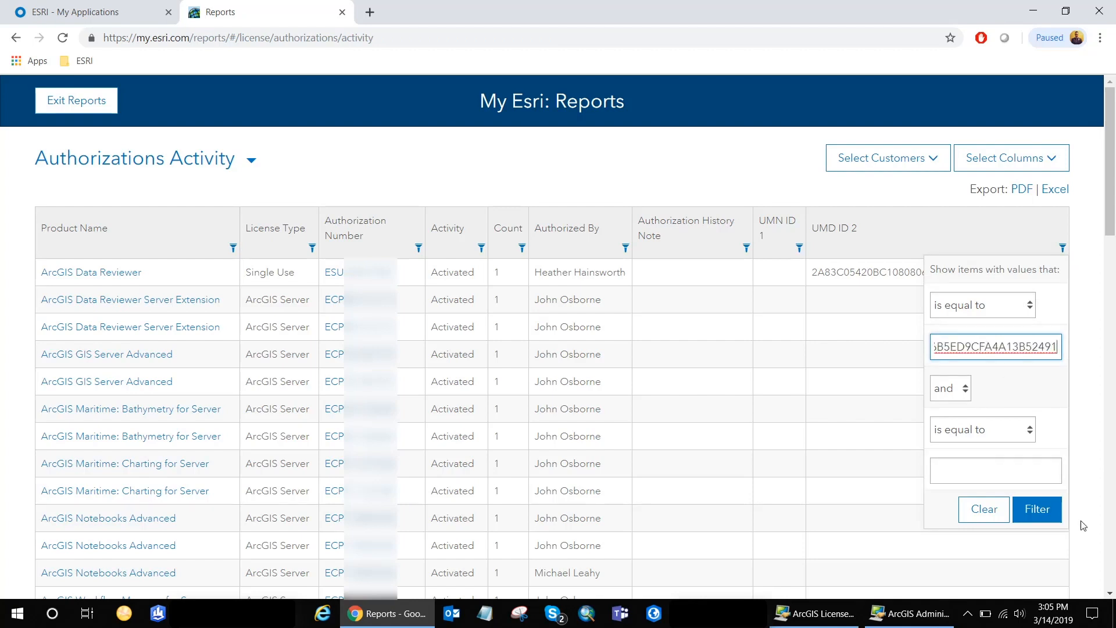
{"action": "left_click", "coordinate": [1037, 510]}
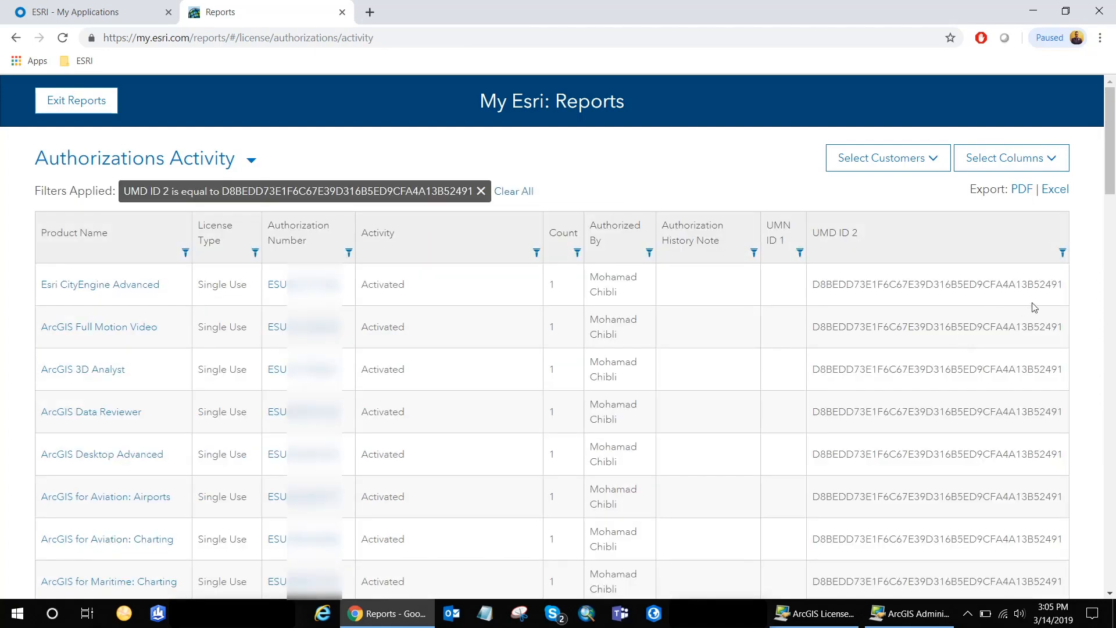
{"action": "mouse_move", "coordinate": [351, 317]}
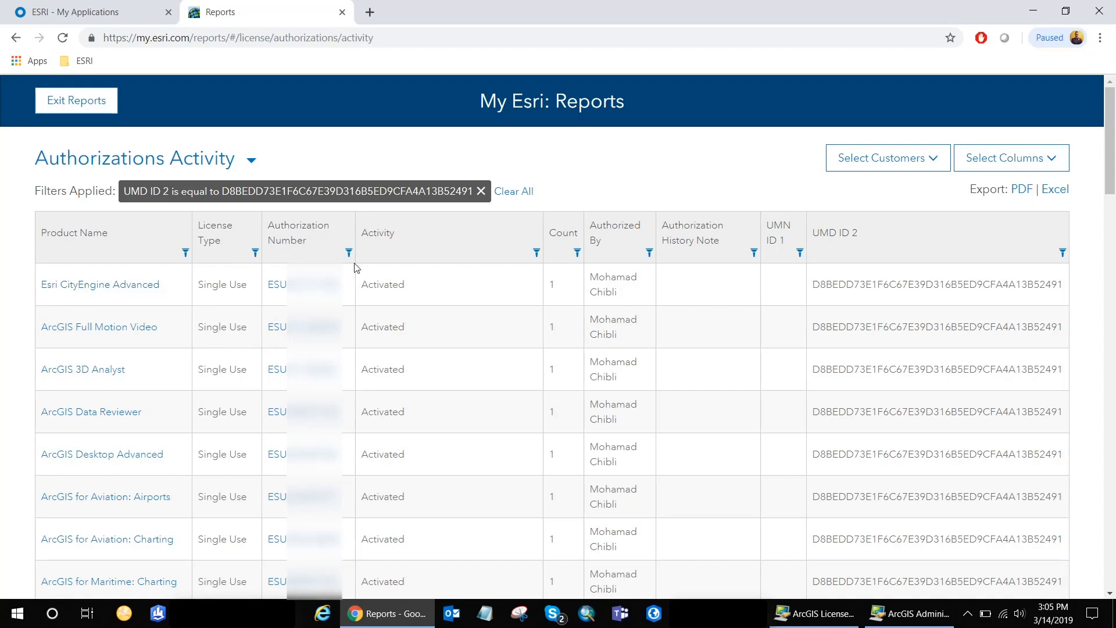
{"action": "mouse_move", "coordinate": [100, 271]}
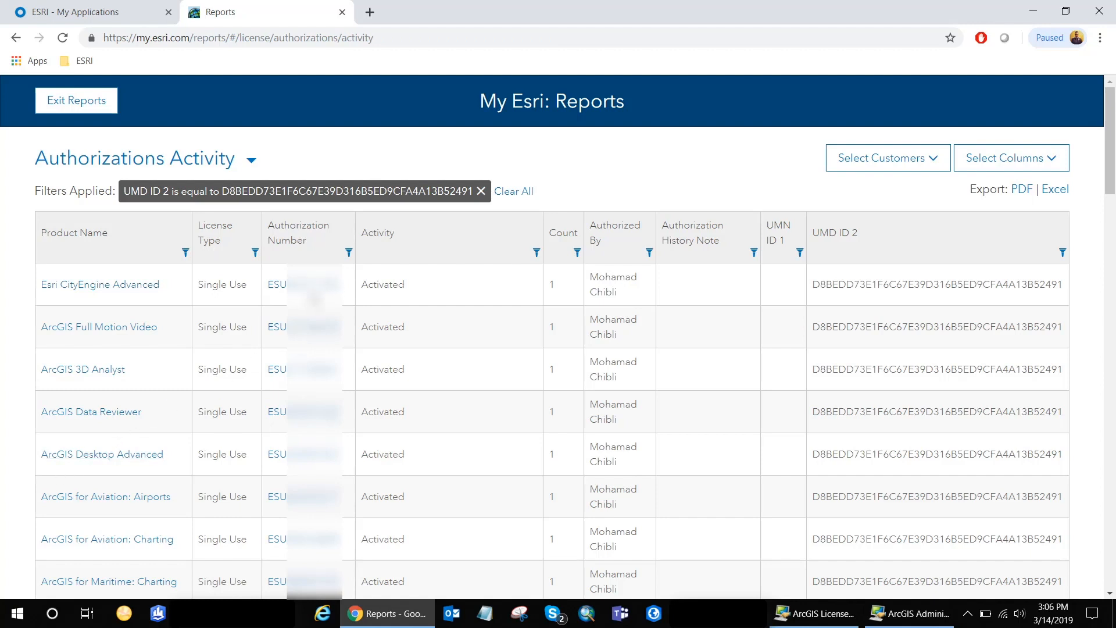
{"action": "mouse_move", "coordinate": [683, 189]}
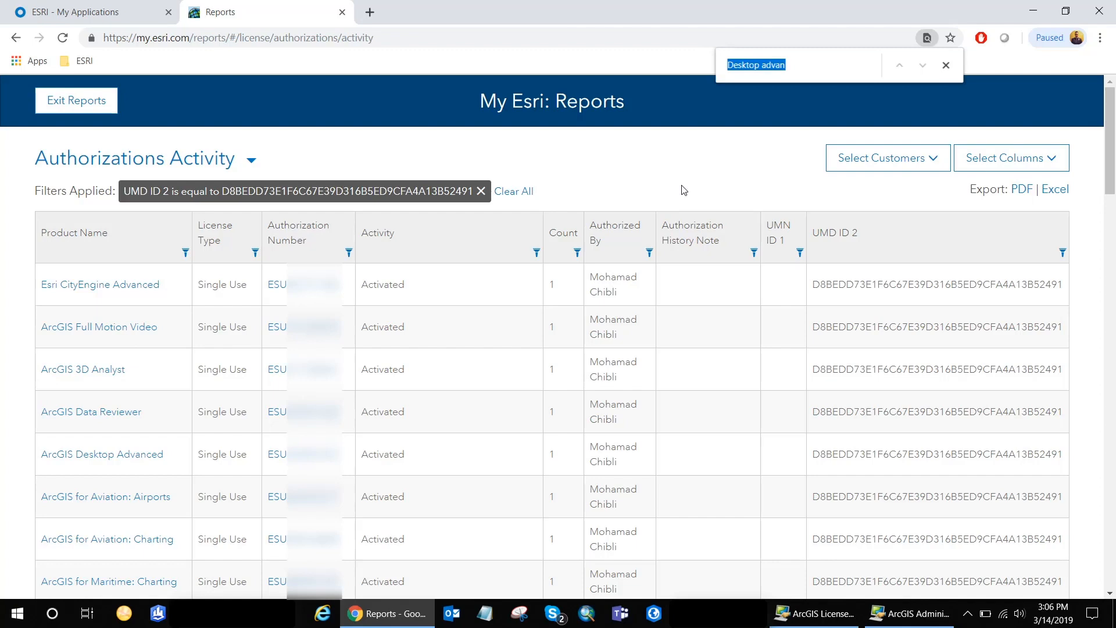
Find 'tracking' on the page to jump to the Tracking Analyst authorization row
{"action": "type", "text": "tracking"}
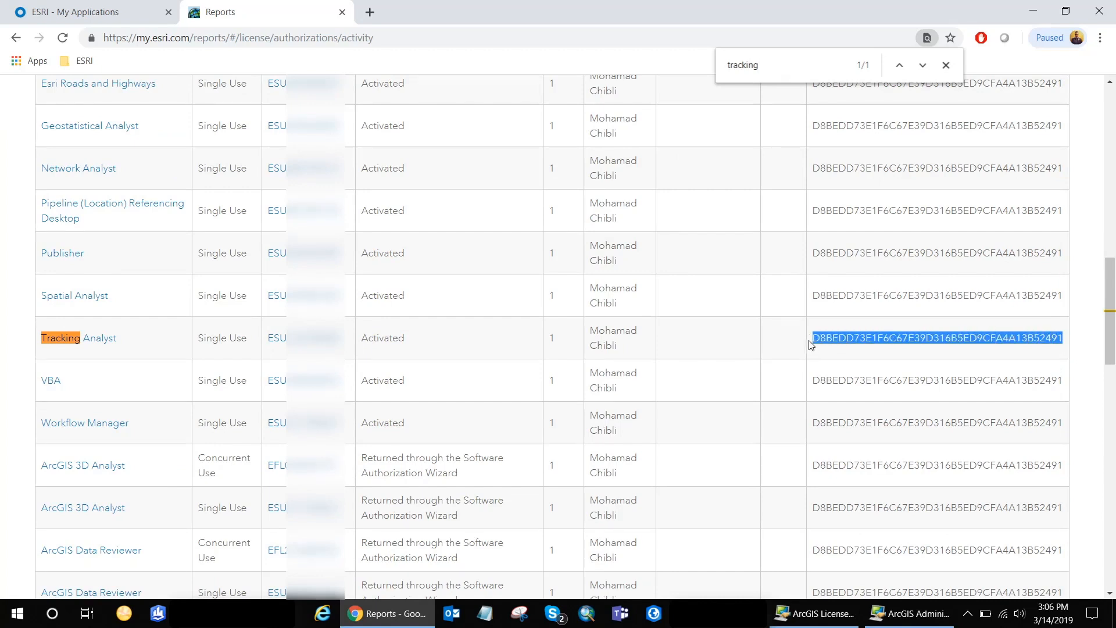
{"action": "mouse_move", "coordinate": [351, 340]}
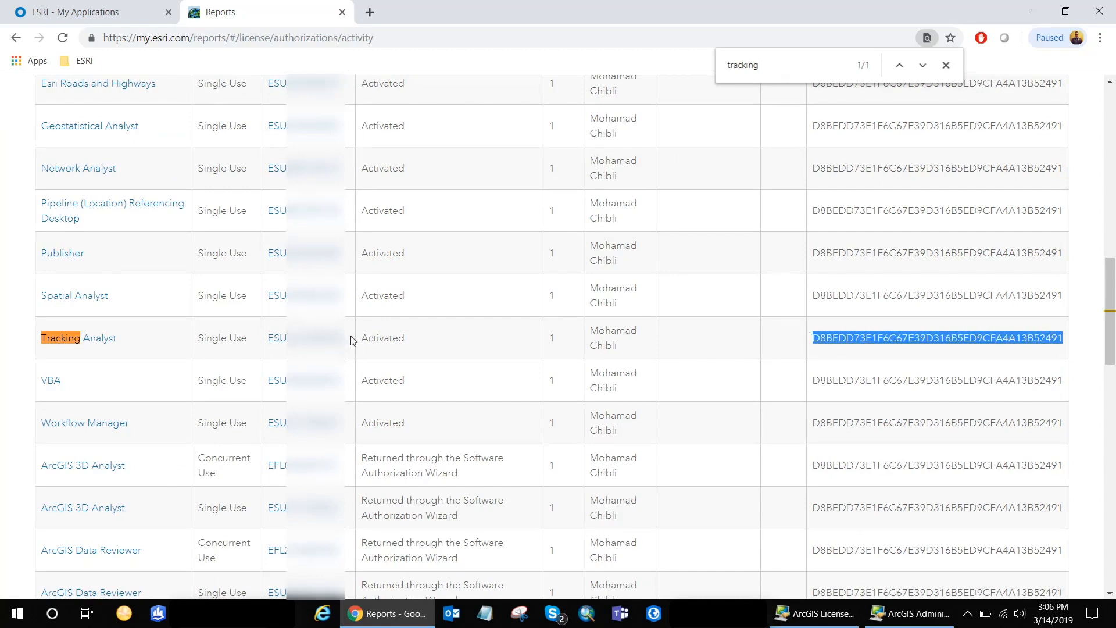